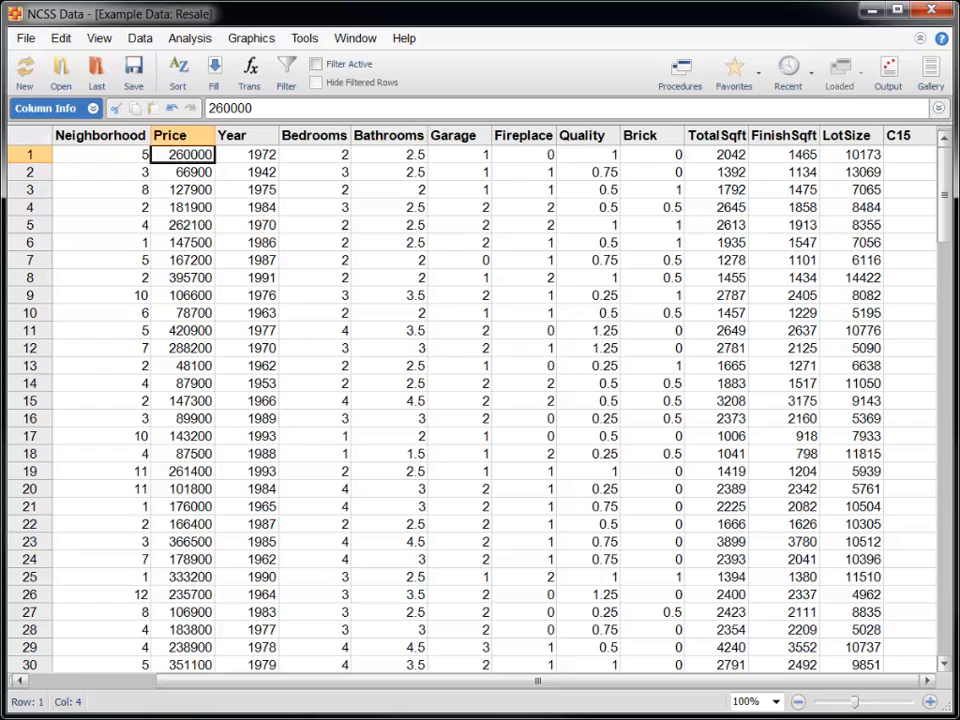
Step: Browse the house data columns before starting the screening procedure
{"action": "left_click", "coordinate": [388, 136]}
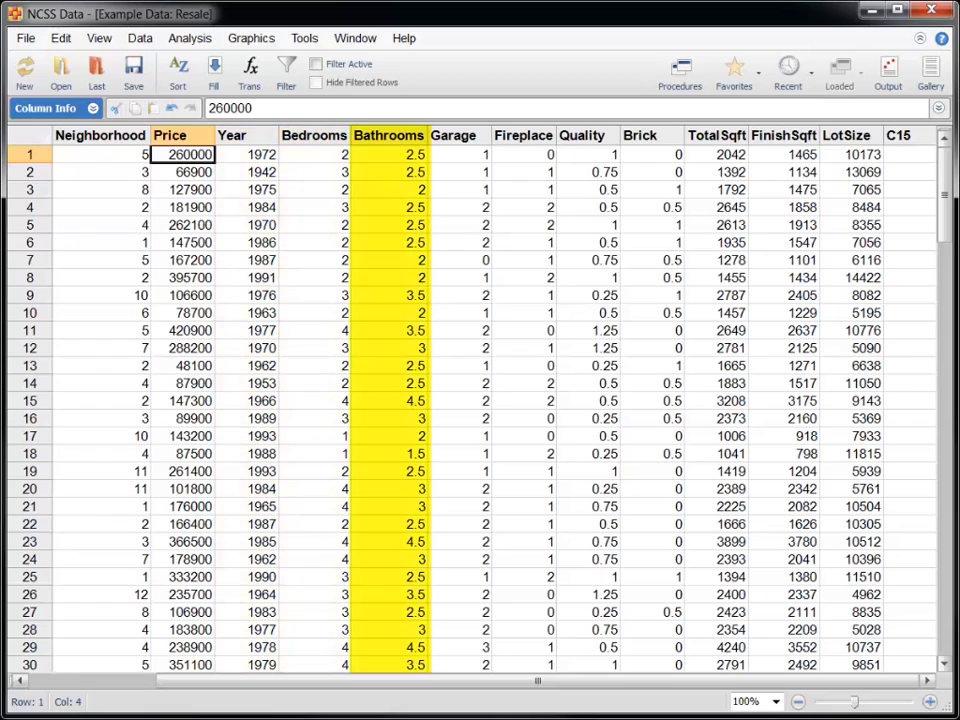
{"action": "left_click", "coordinate": [522, 136]}
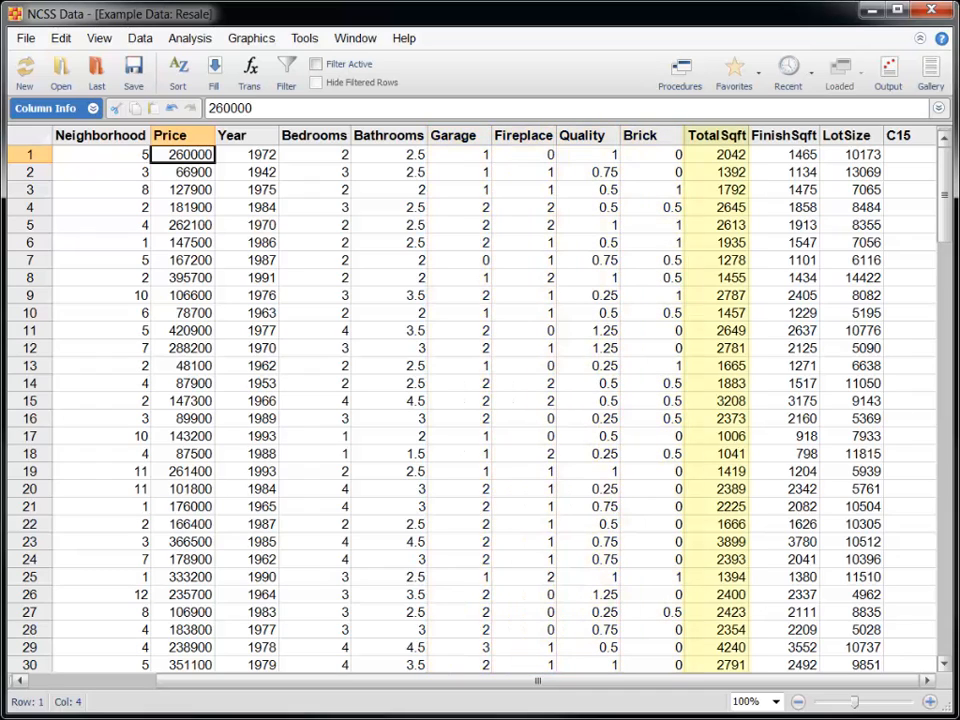
{"action": "left_click", "coordinate": [784, 136]}
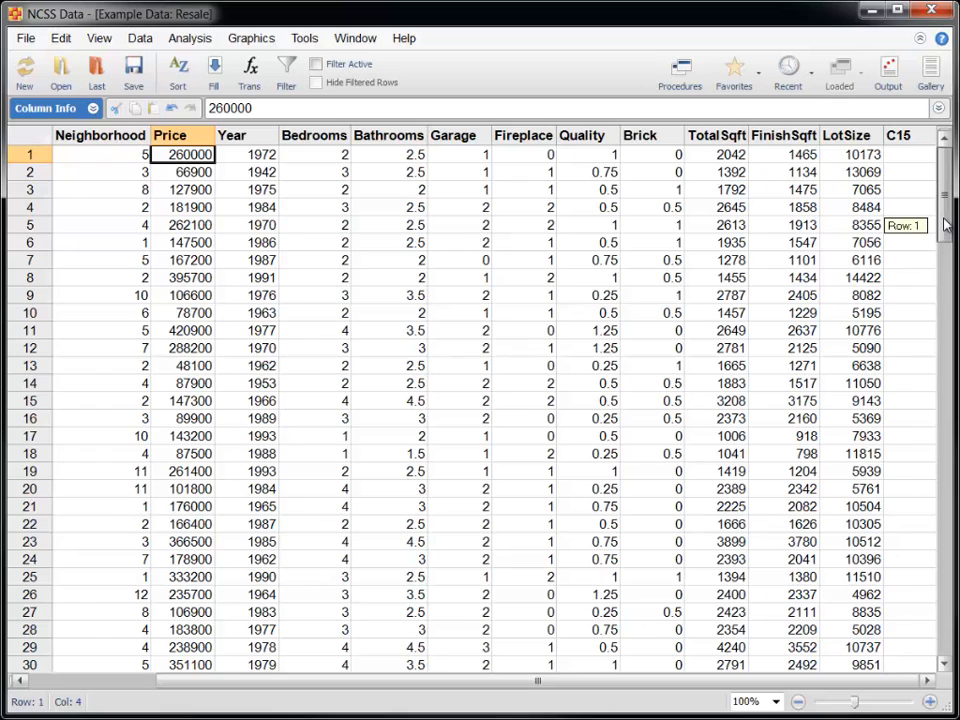
{"action": "scroll", "scroll_direction": "down", "scroll_amount": 3}
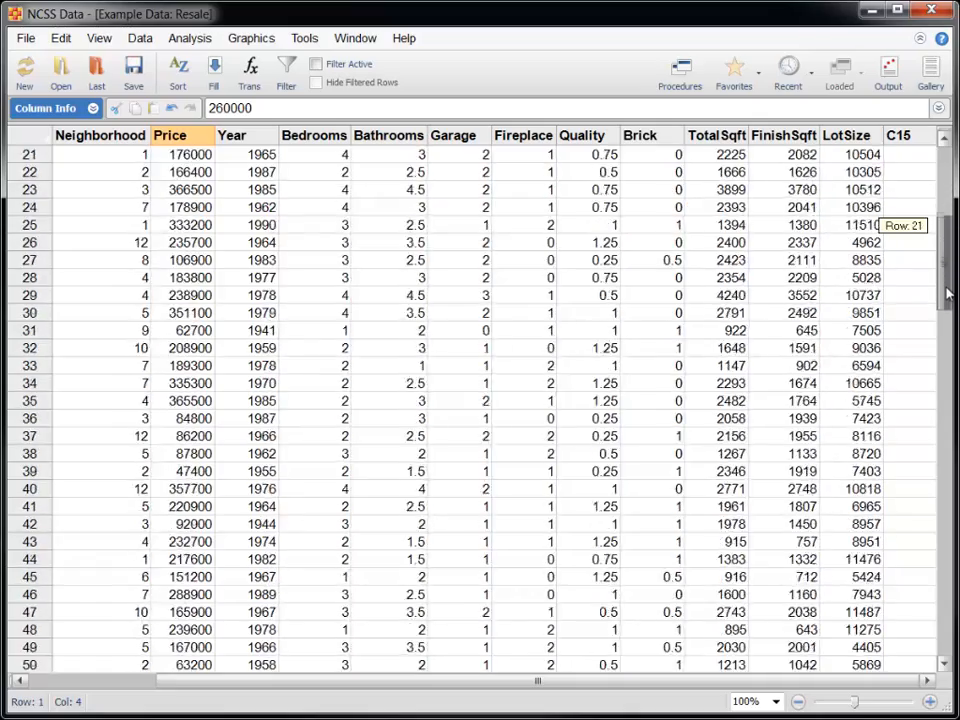
{"action": "scroll", "scroll_direction": "down", "scroll_amount": 3}
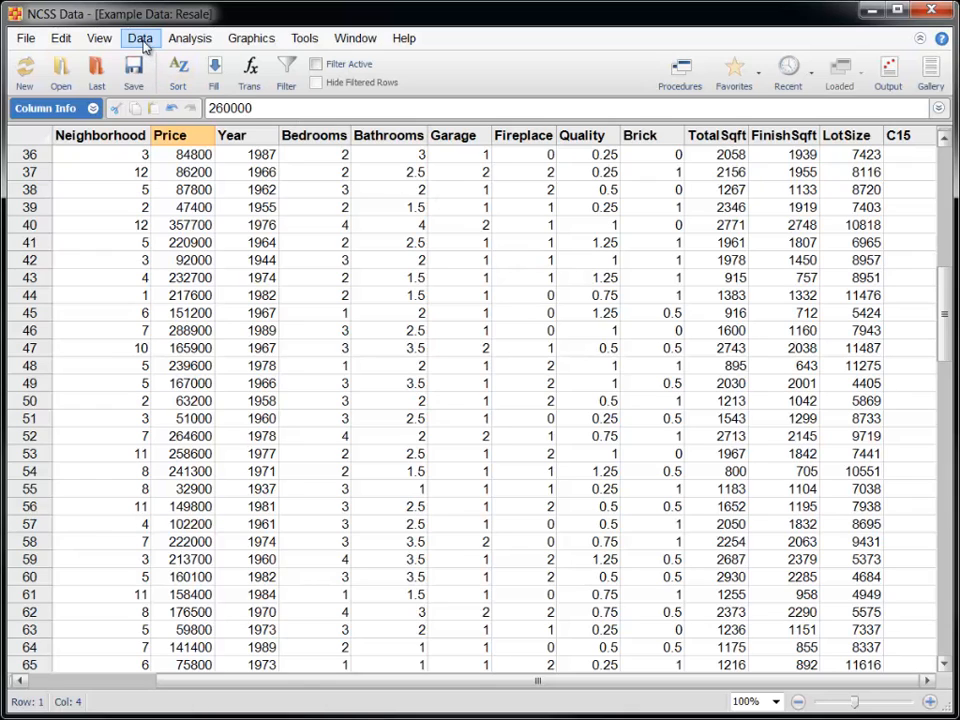
Step: Start Data Screening and select Price through LotSize as the variables to screen
{"action": "left_click", "coordinate": [140, 38]}
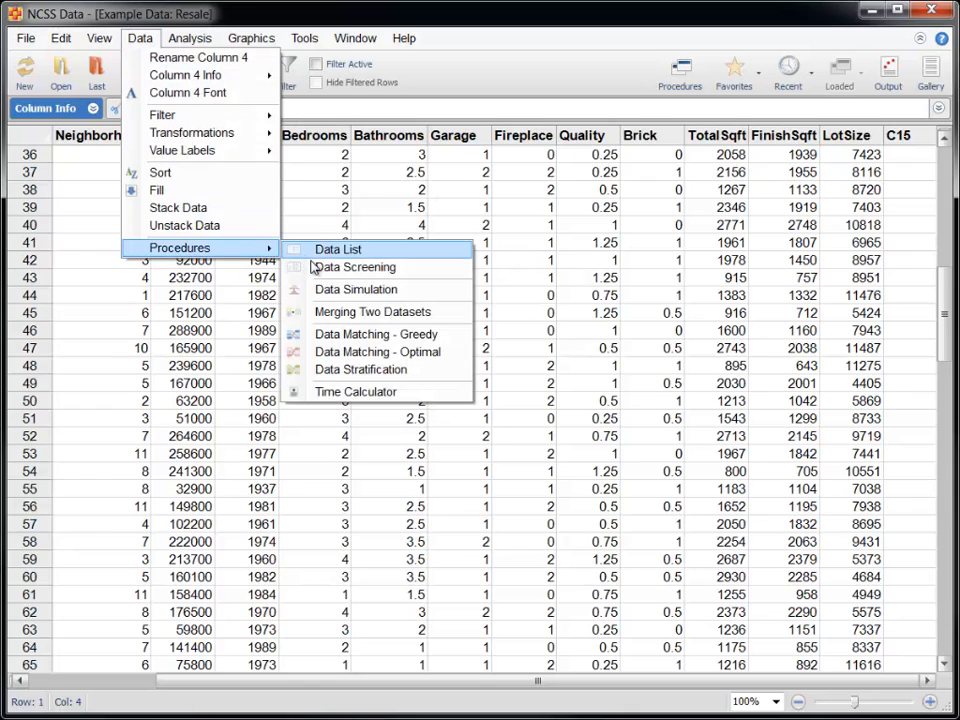
{"action": "left_click", "coordinate": [352, 268]}
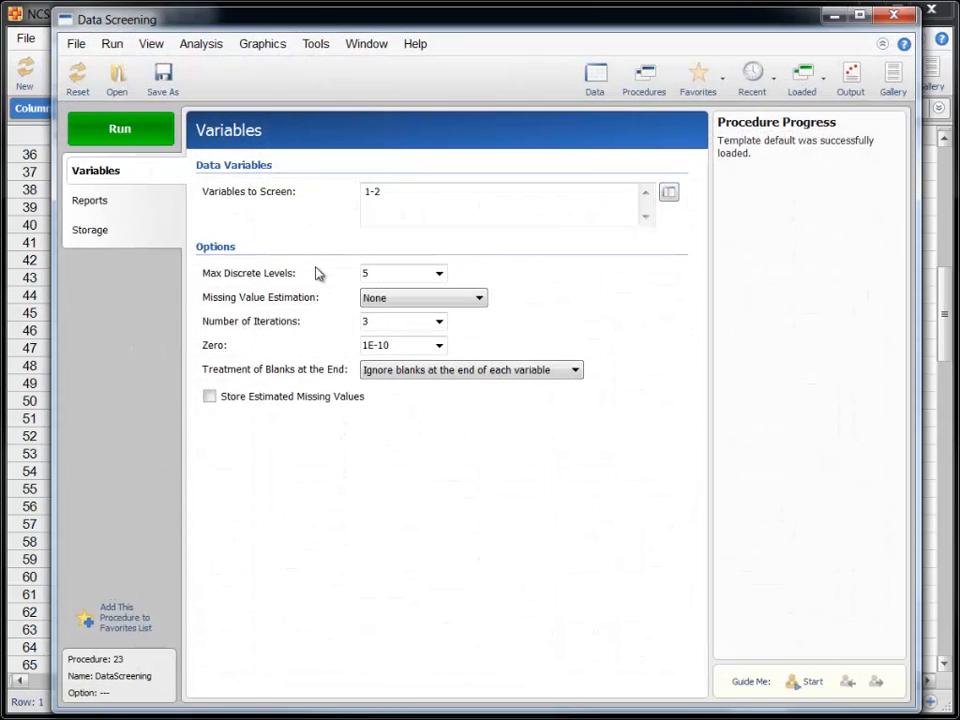
{"action": "left_click", "coordinate": [668, 192]}
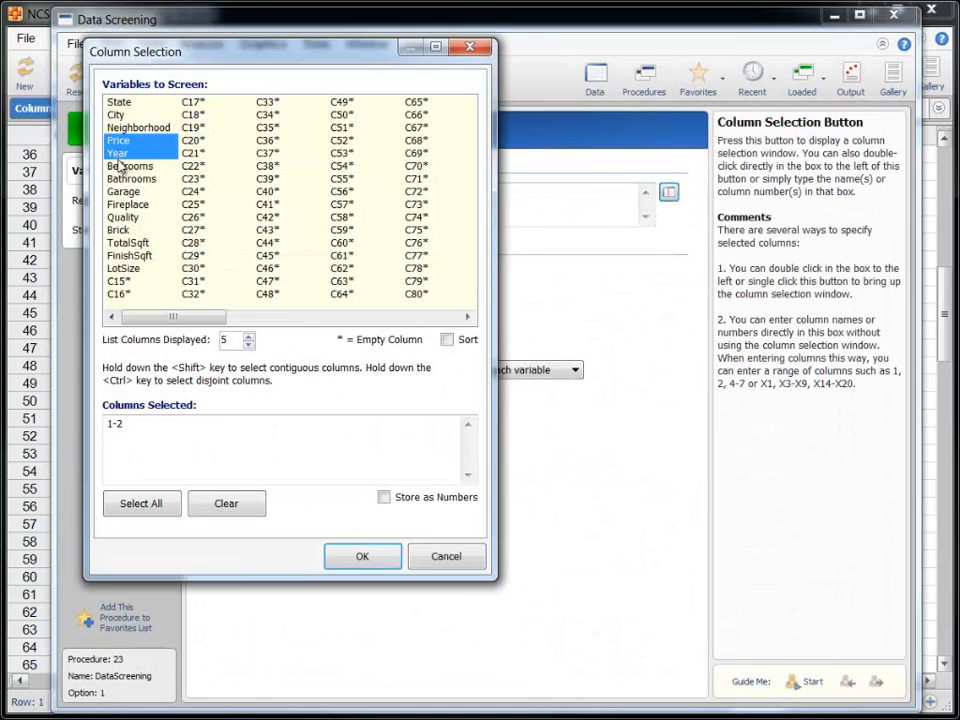
{"action": "left_click", "coordinate": [122, 268]}
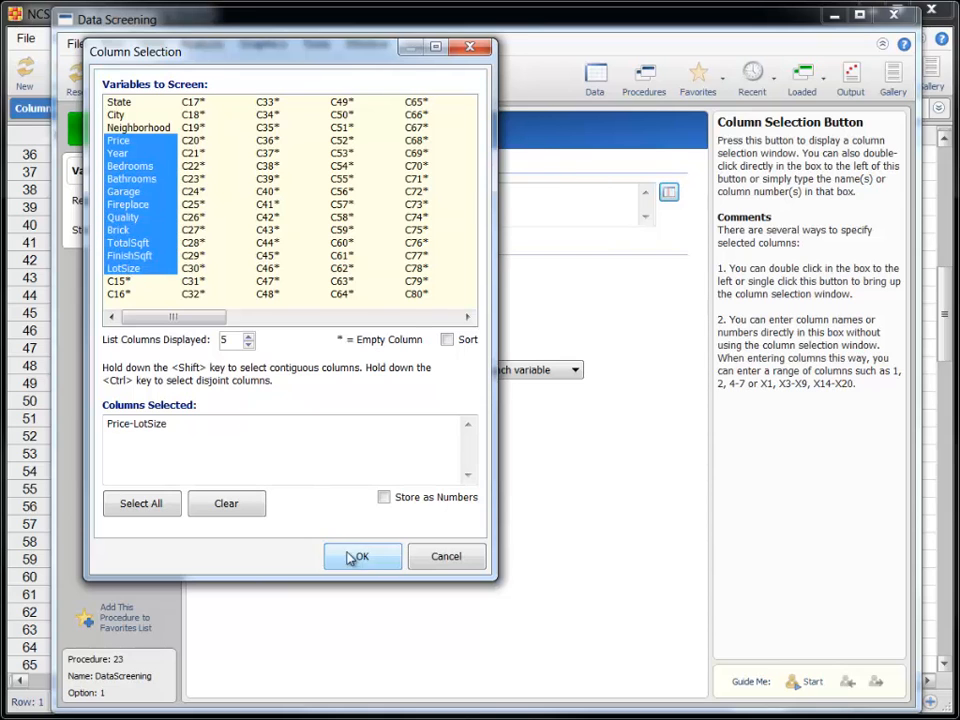
{"action": "left_click", "coordinate": [360, 556]}
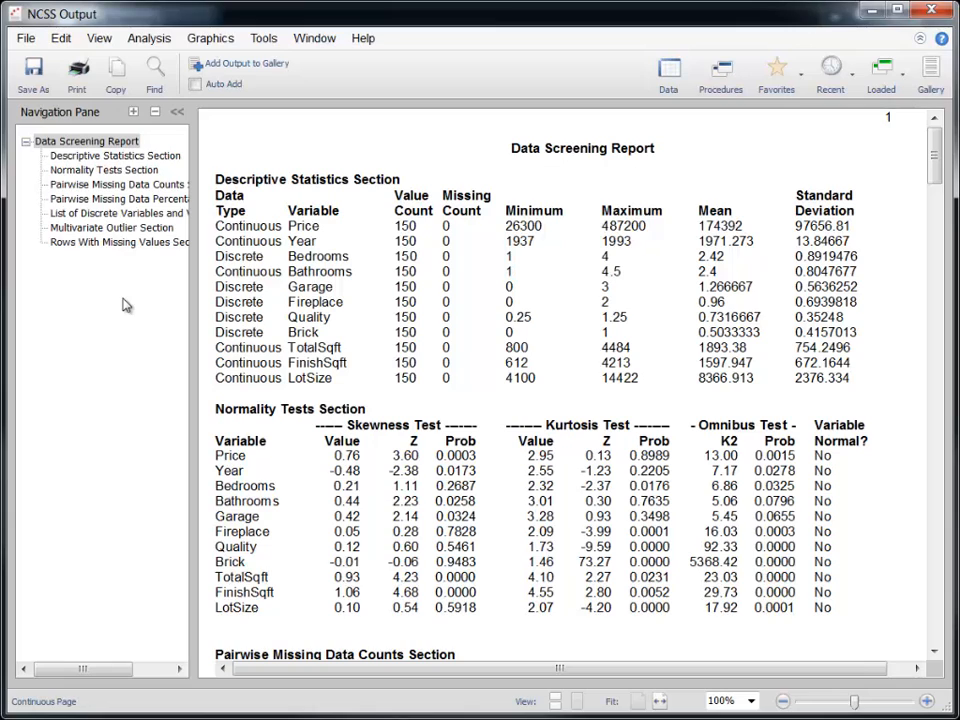
{"action": "left_click_drag", "start_coordinate": [500, 210], "coordinate": [670, 390]}
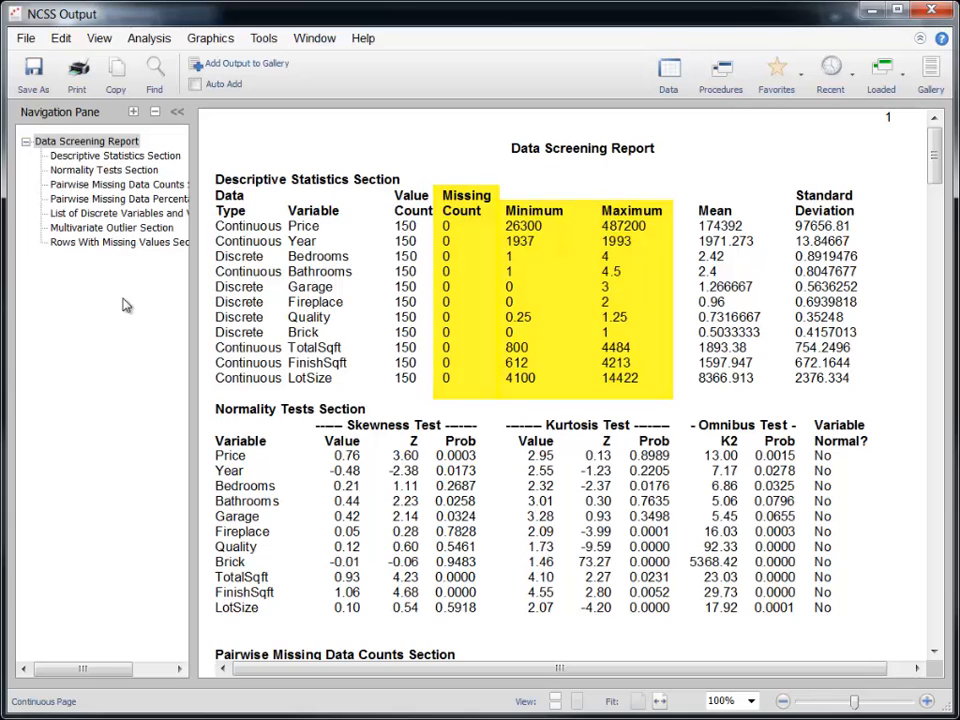
Step: Start a Multiple Regression analysis and reset its previous settings
{"action": "left_click", "coordinate": [148, 38]}
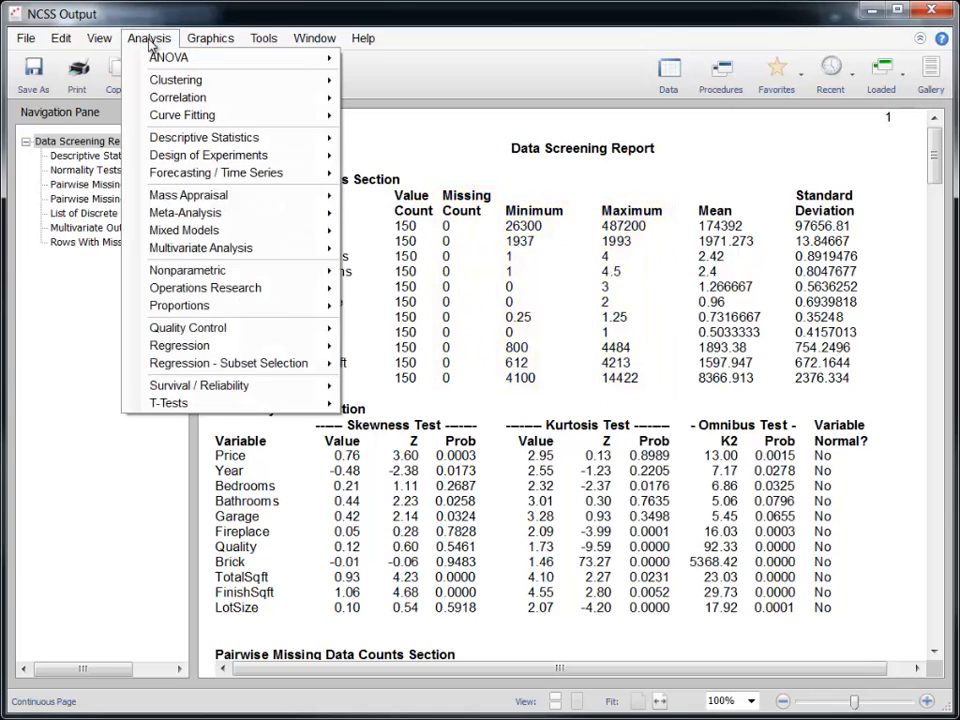
{"action": "left_click", "coordinate": [180, 344]}
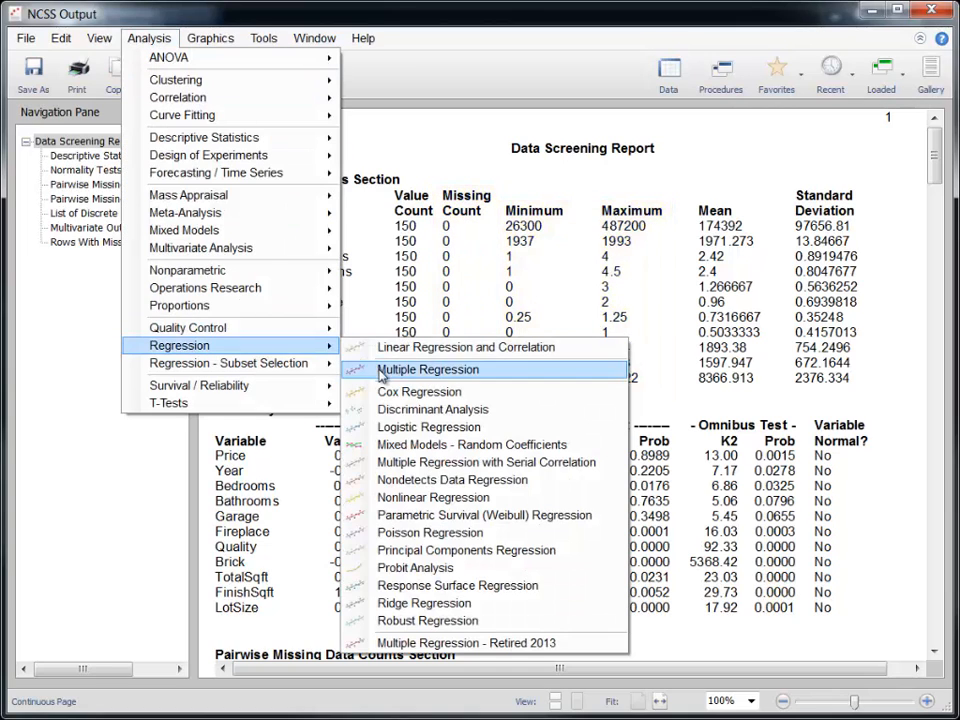
{"action": "left_click", "coordinate": [428, 368]}
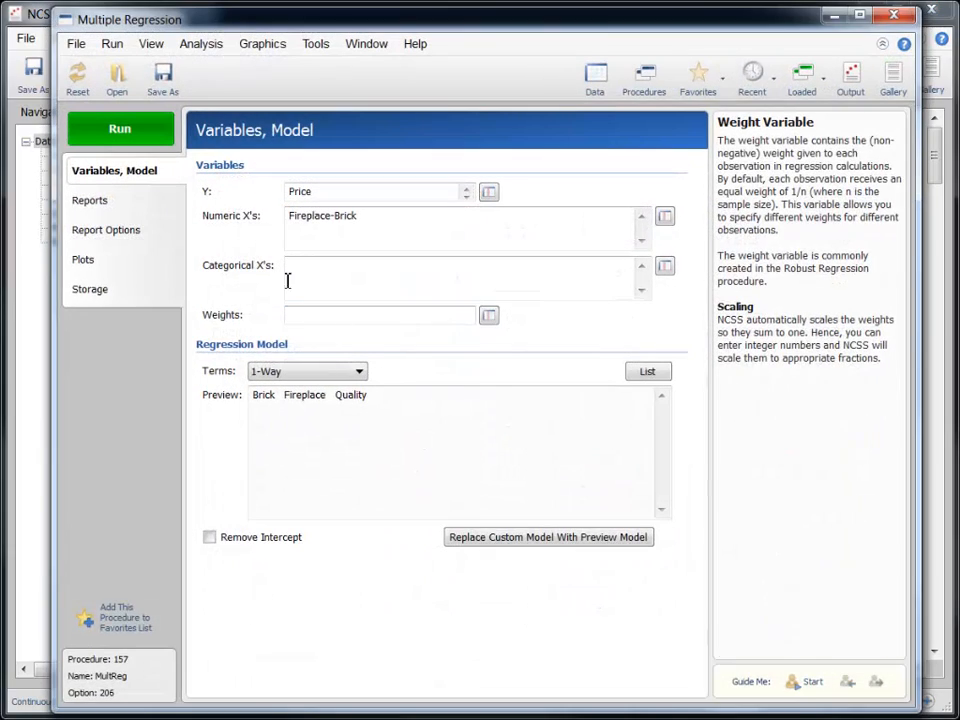
{"action": "left_click", "coordinate": [76, 78]}
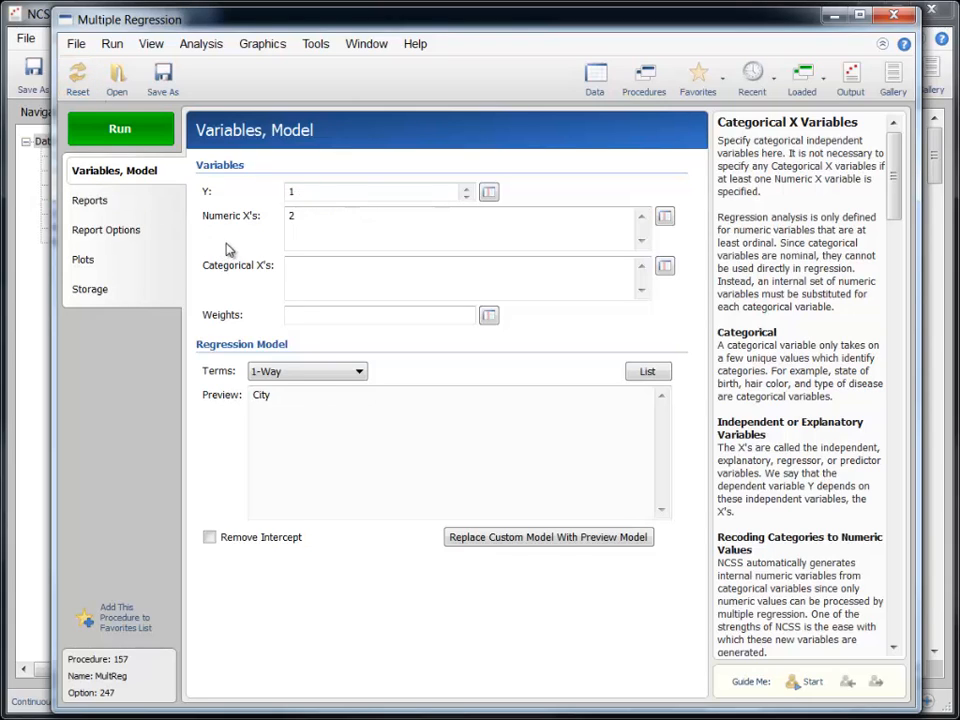
Step: Set Price as the Y variable and Year through LotSize as the numeric X's
{"action": "left_click", "coordinate": [488, 192]}
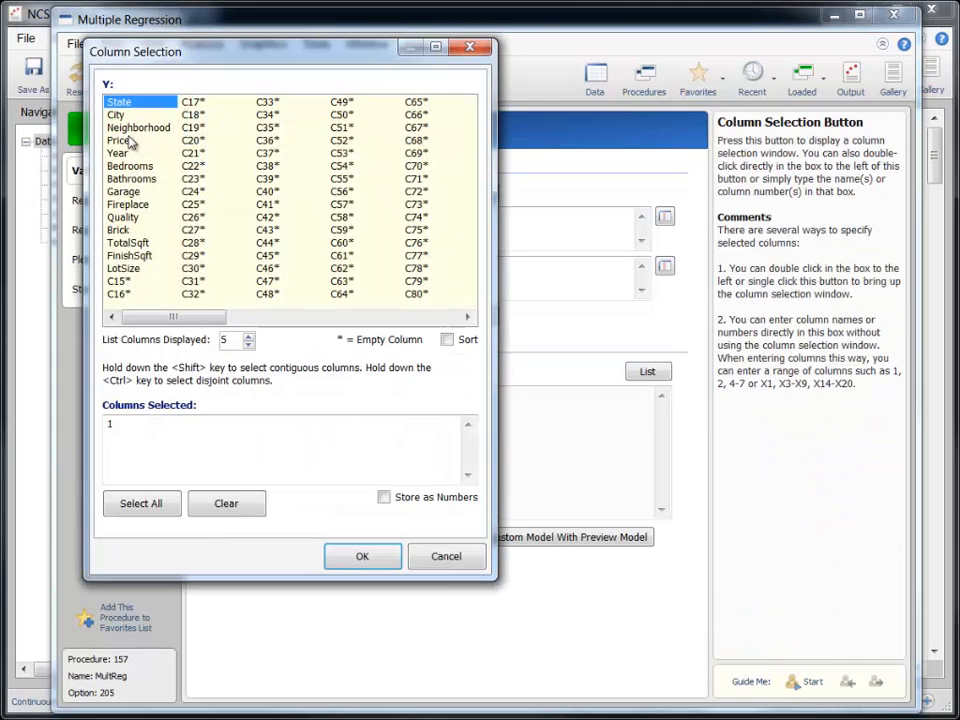
{"action": "left_click", "coordinate": [362, 556]}
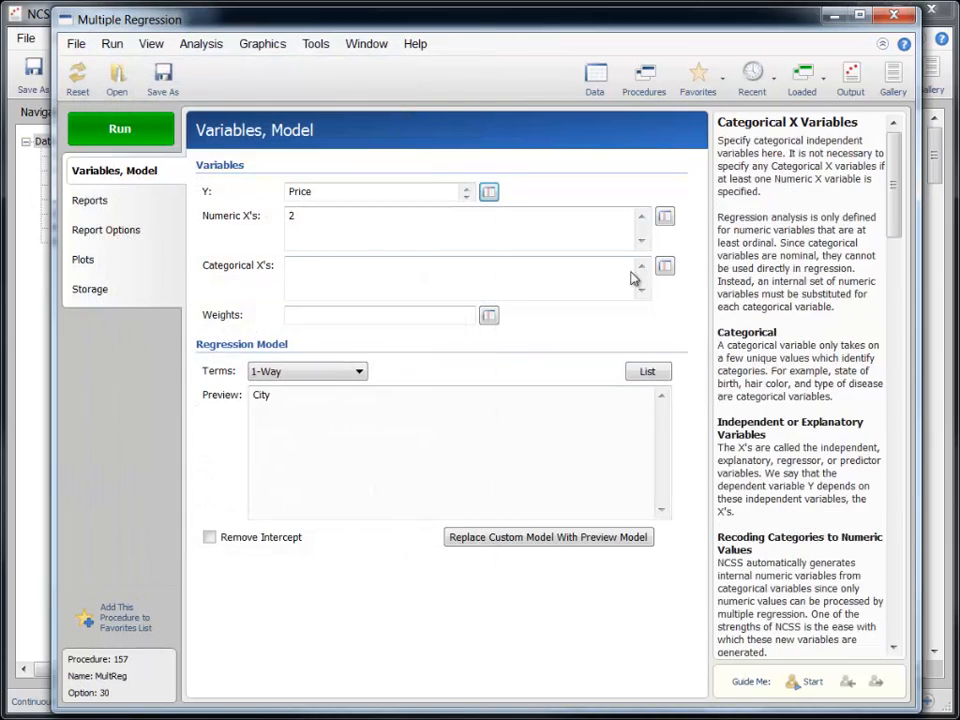
{"action": "left_click", "coordinate": [664, 216]}
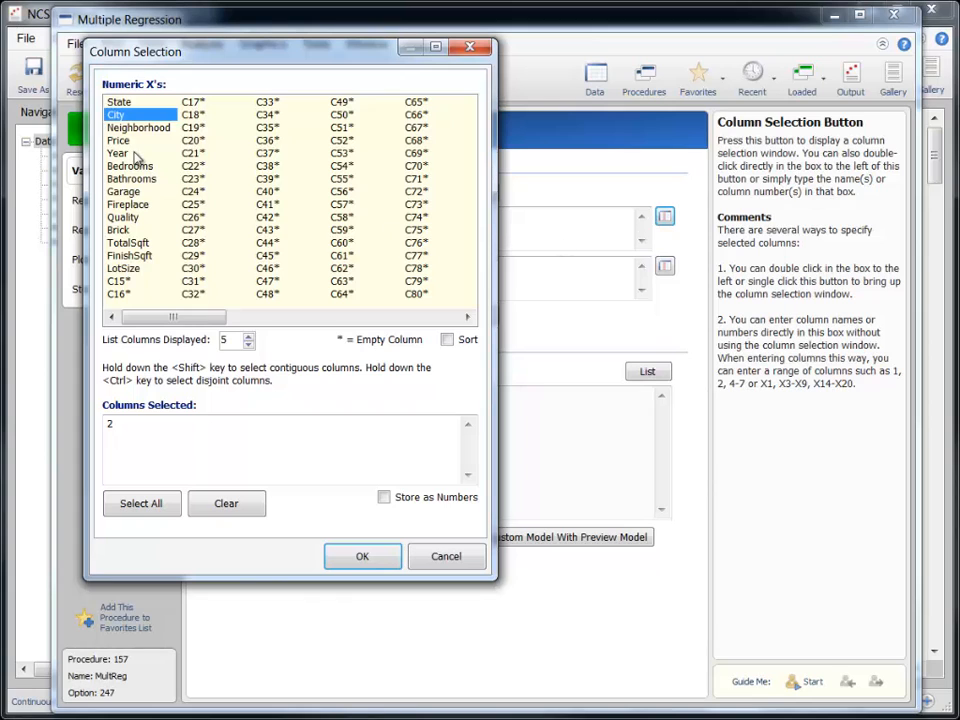
{"action": "left_click", "coordinate": [122, 268]}
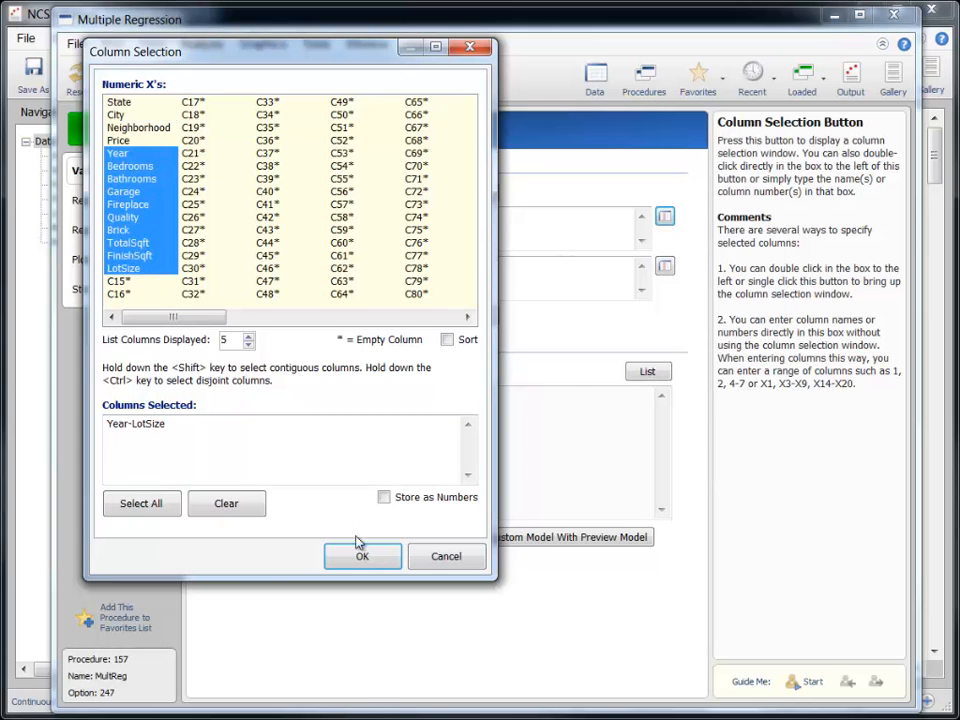
{"action": "left_click", "coordinate": [362, 556]}
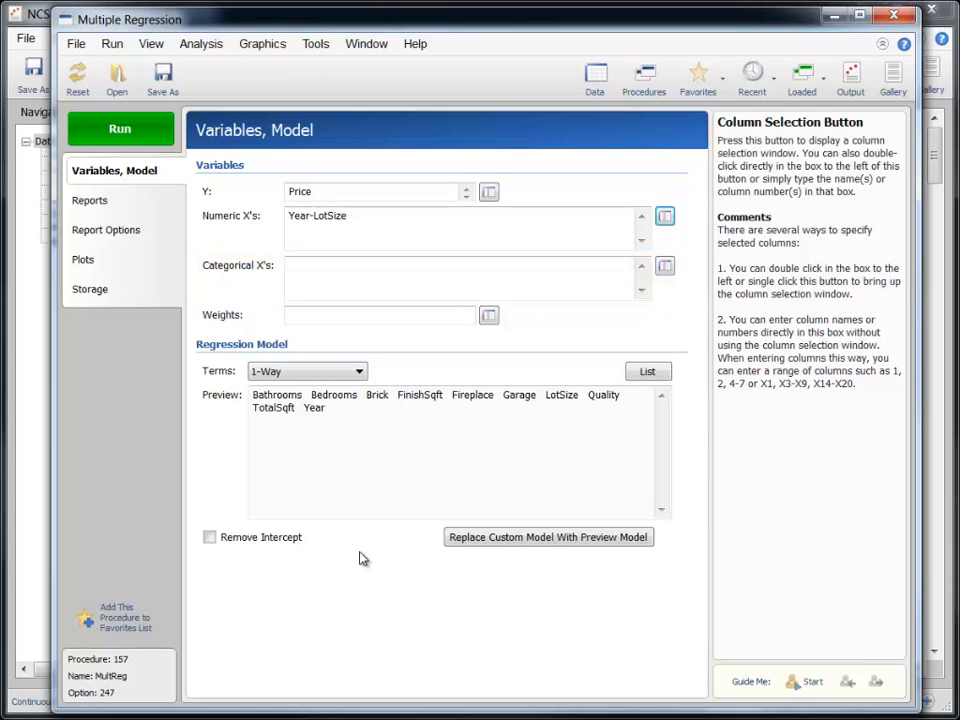
{"action": "left_click", "coordinate": [304, 370]}
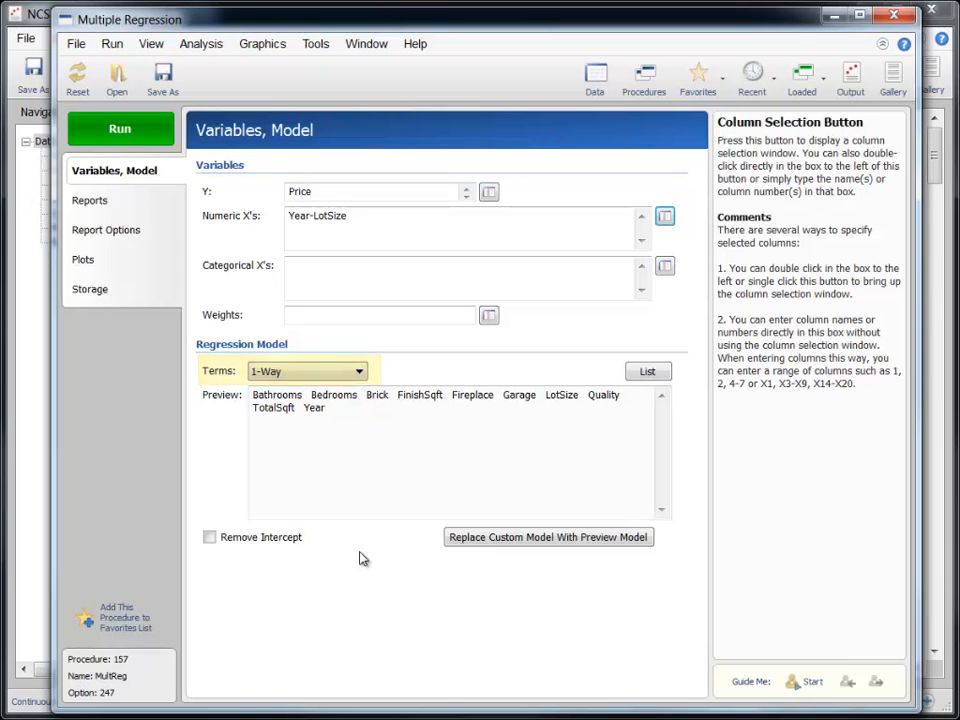
Step: Clear the default reports and include Coefficient T-Tests, Coefficient C.I.'s, R² and Multicollinearity
{"action": "left_click", "coordinate": [92, 200]}
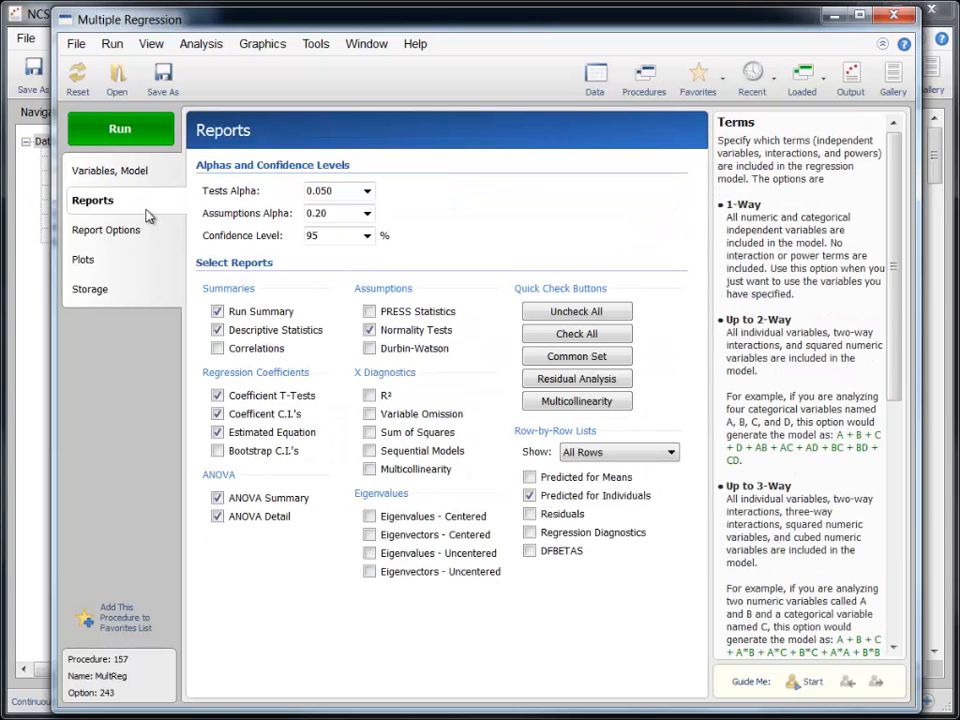
{"action": "left_click", "coordinate": [576, 312]}
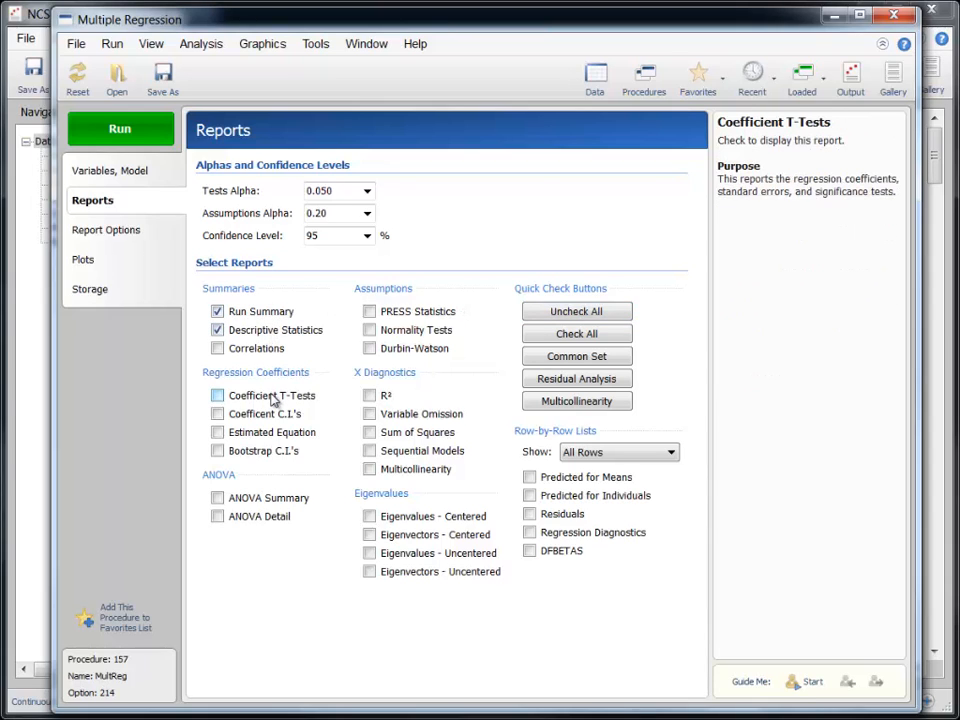
{"action": "left_click", "coordinate": [216, 396]}
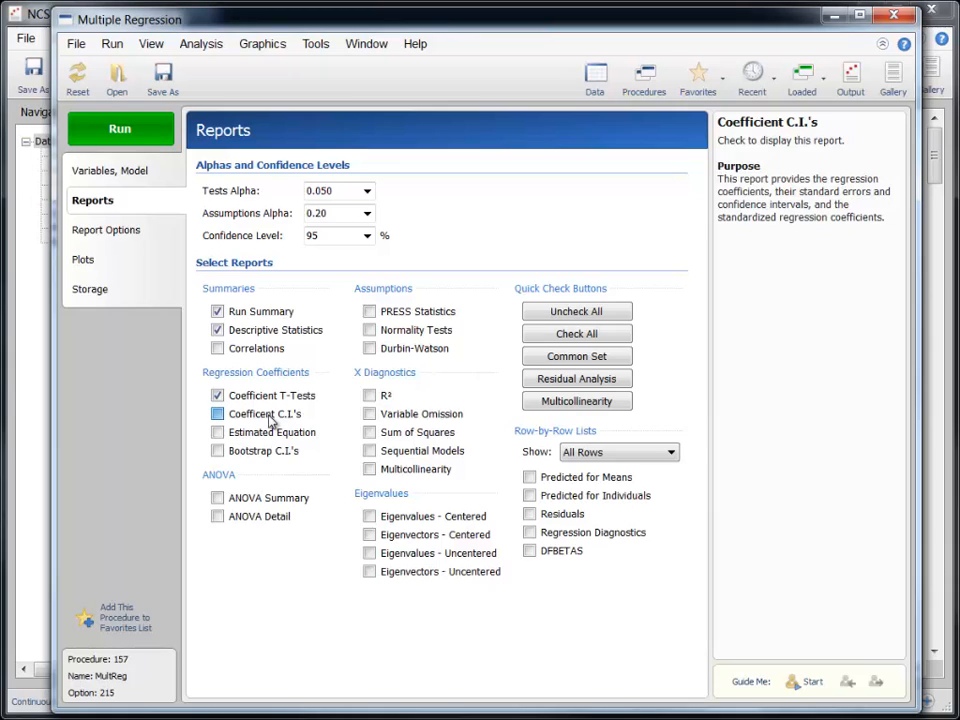
{"action": "left_click", "coordinate": [370, 330]}
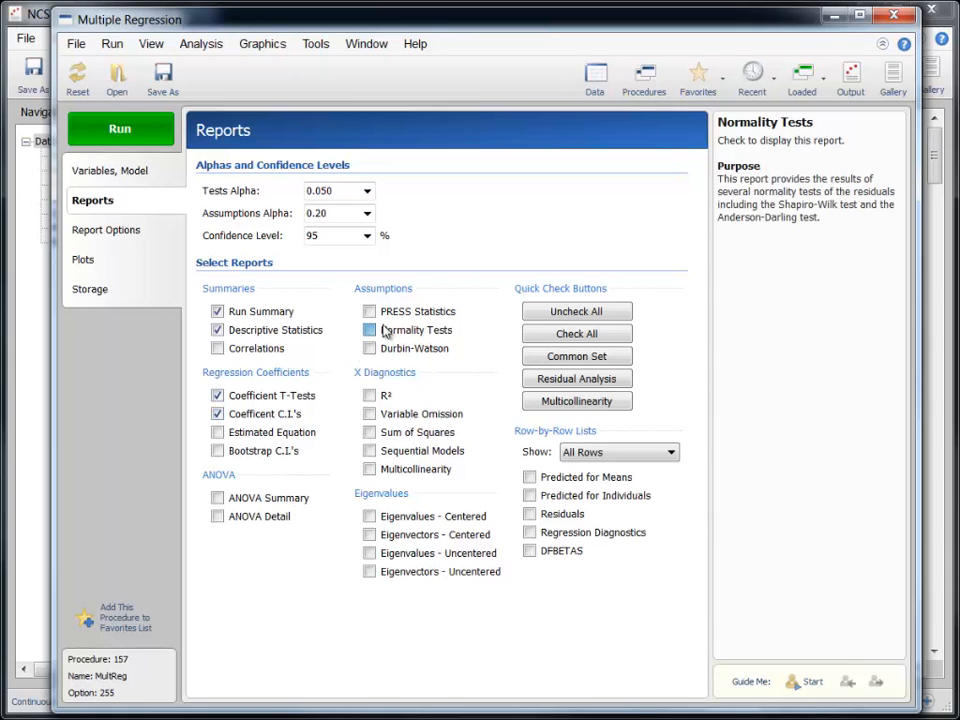
{"action": "left_click", "coordinate": [370, 468]}
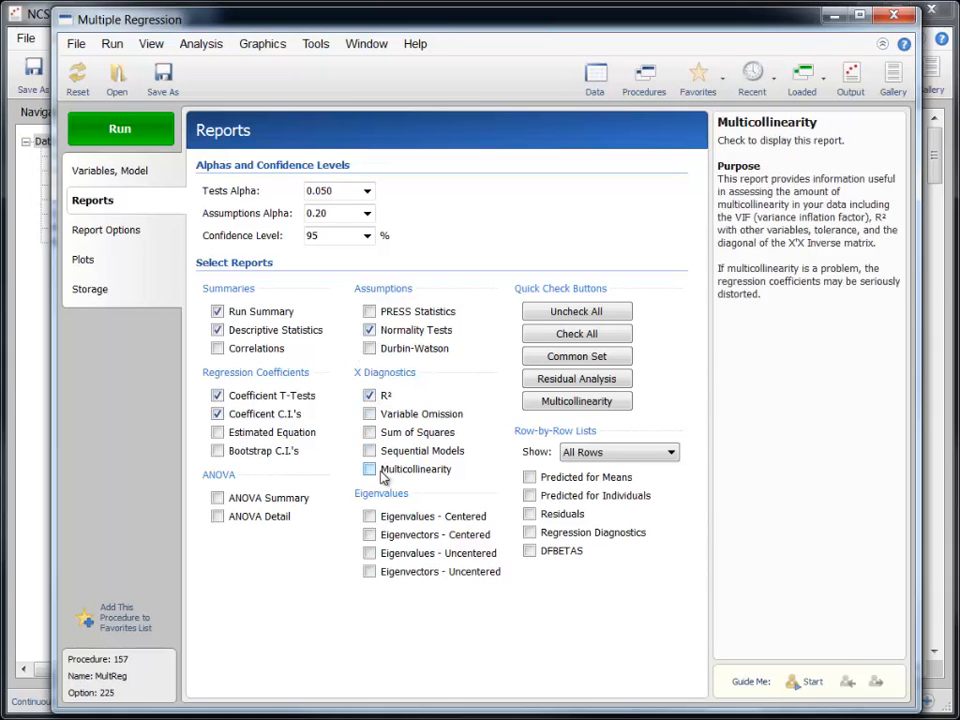
{"action": "left_click", "coordinate": [370, 468]}
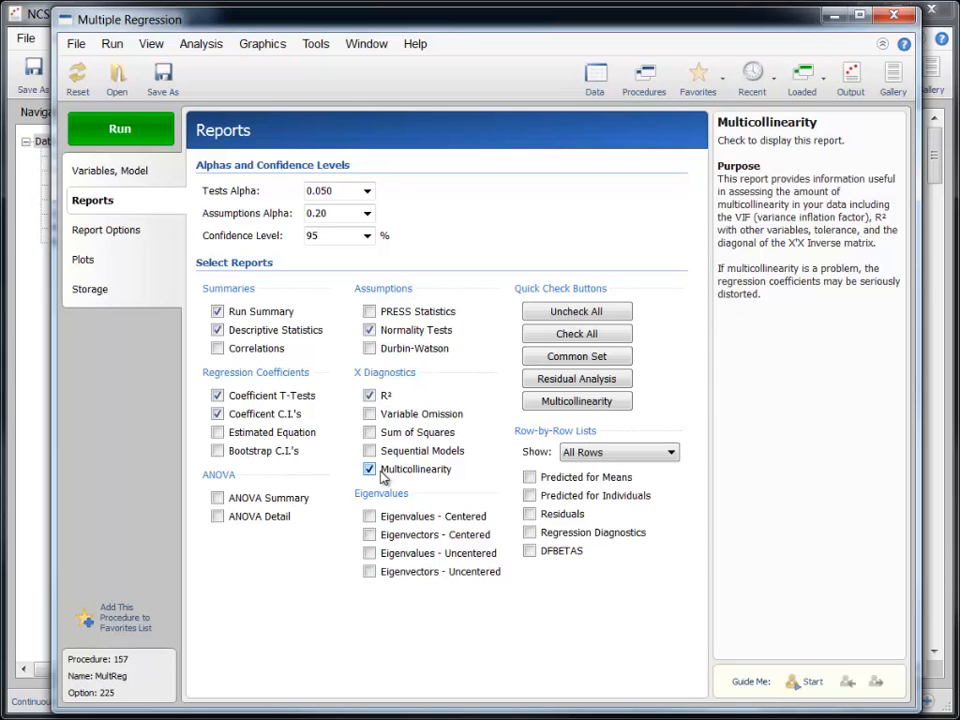
Step: Clear all plot selections and keep the residual histogram and probability plot
{"action": "left_click", "coordinate": [84, 260]}
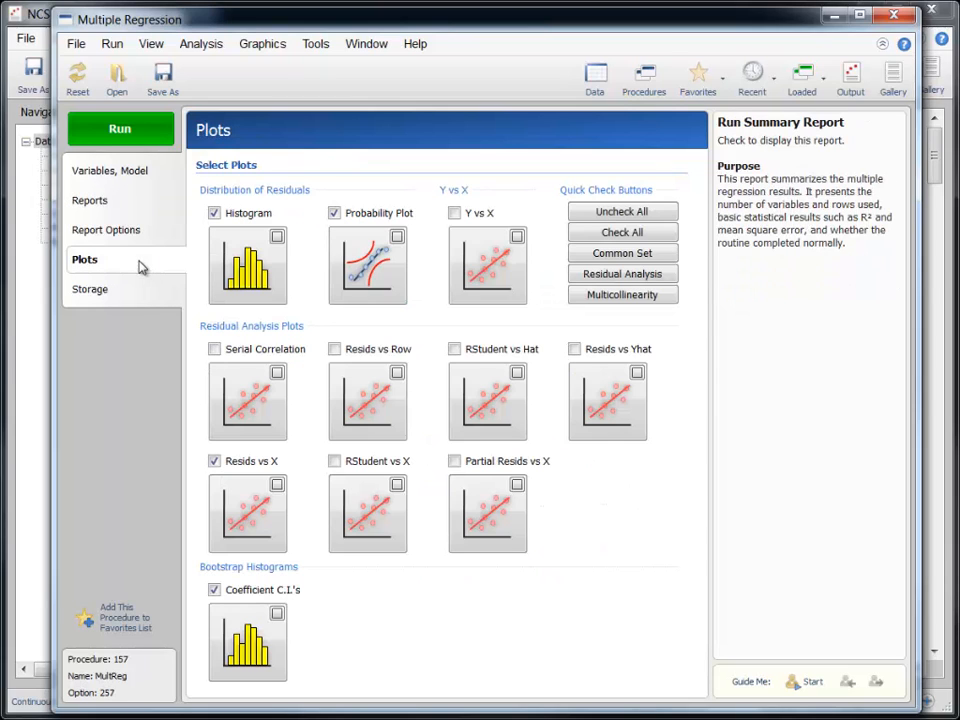
{"action": "left_click", "coordinate": [622, 212]}
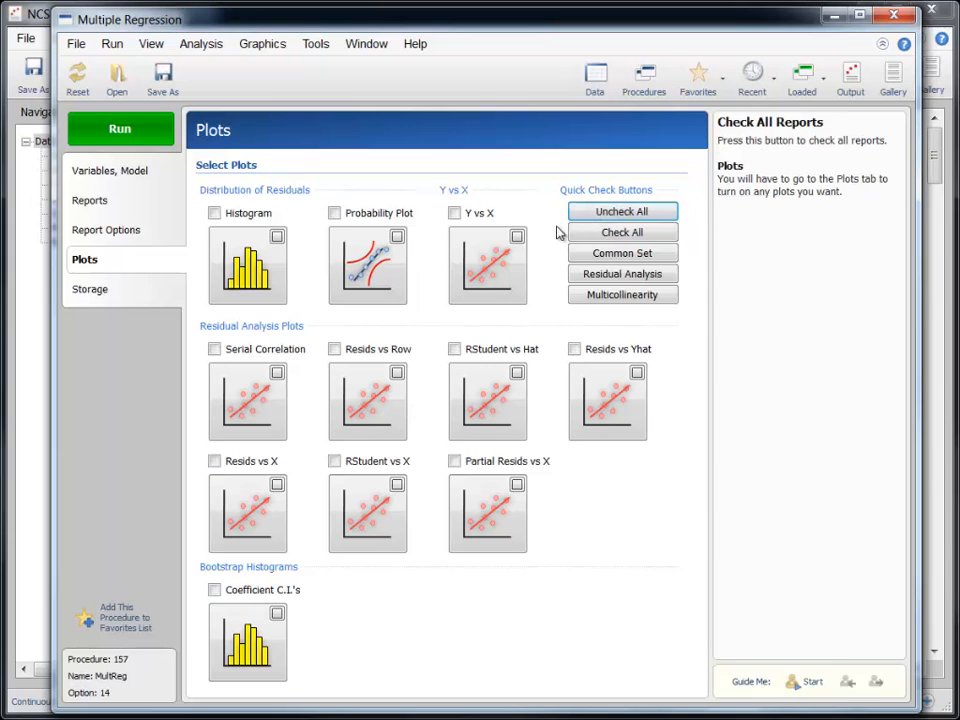
{"action": "mouse_move", "coordinate": [532, 242]}
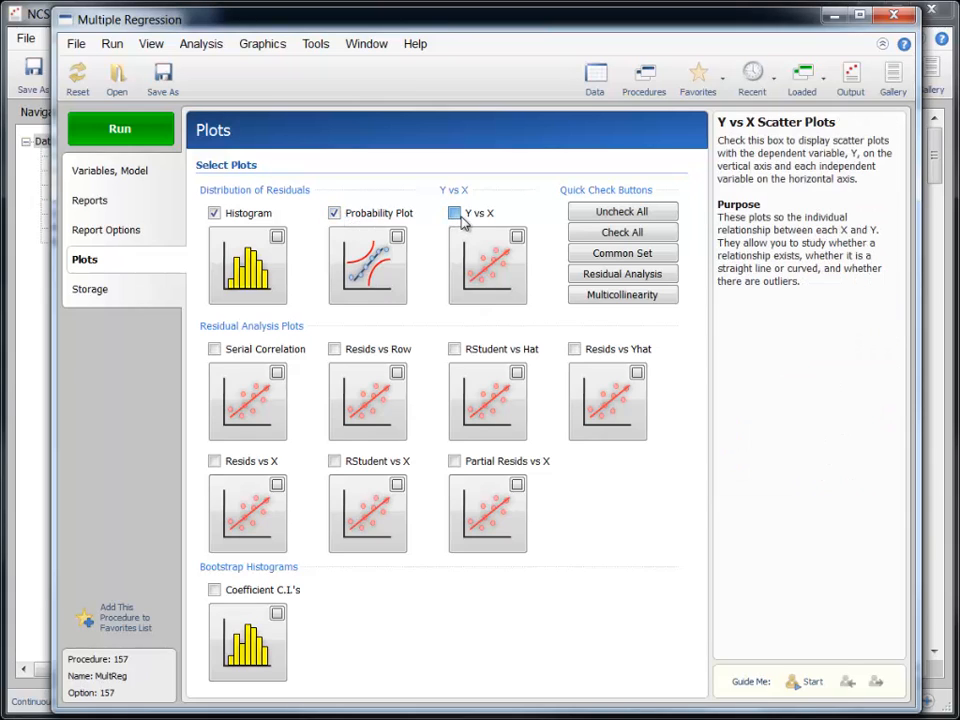
{"action": "left_click", "coordinate": [214, 460]}
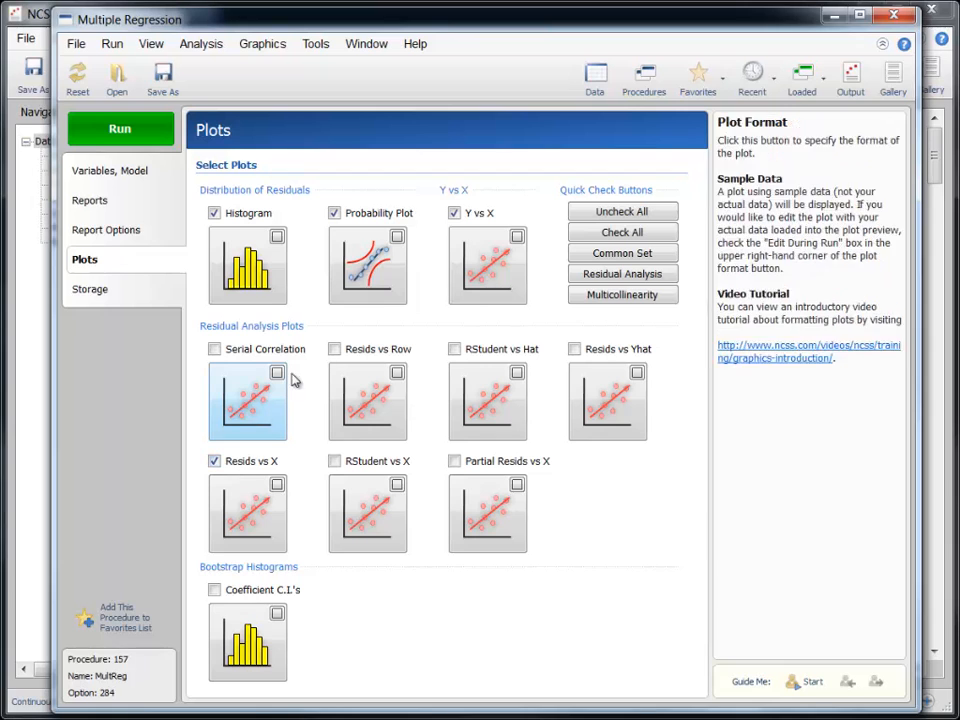
Step: Add confidence limits to the residual probability plot's format
{"action": "left_click", "coordinate": [368, 264]}
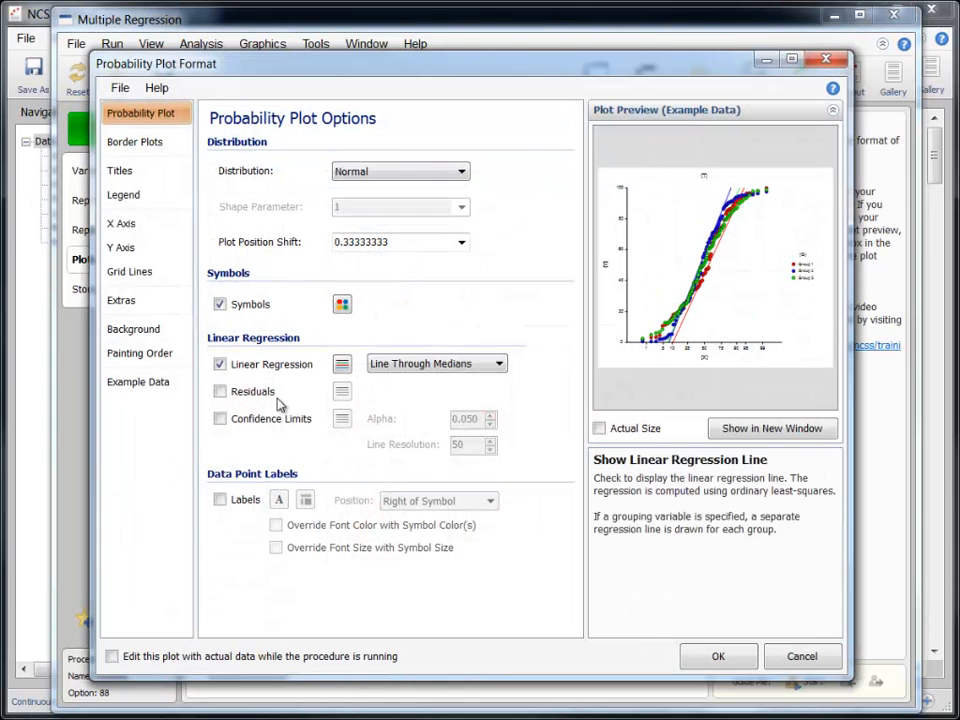
{"action": "left_click", "coordinate": [220, 418]}
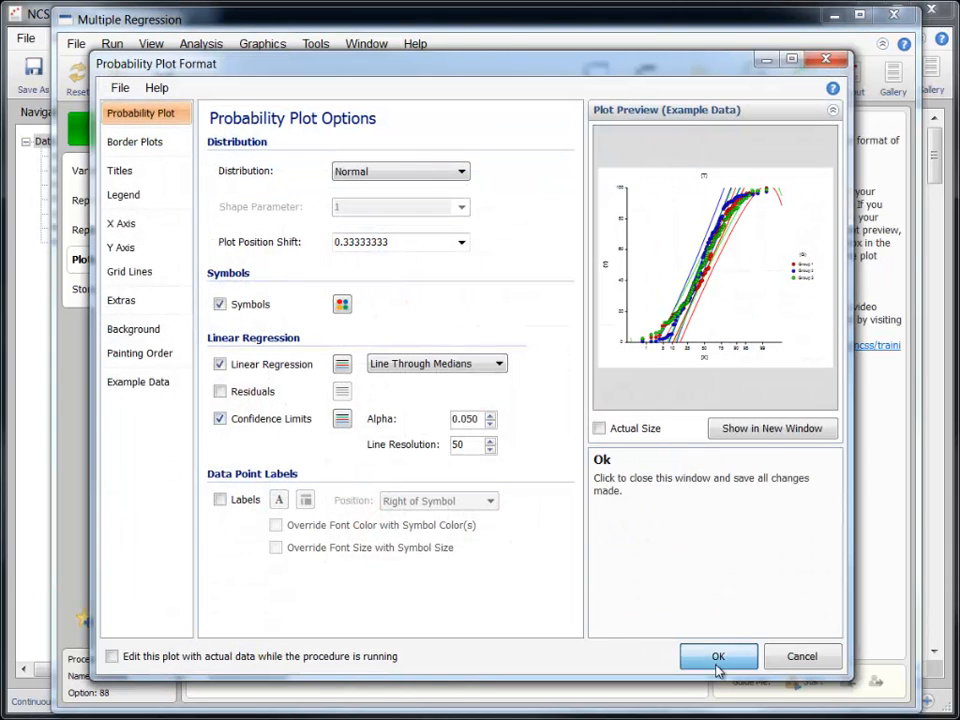
{"action": "left_click", "coordinate": [718, 656]}
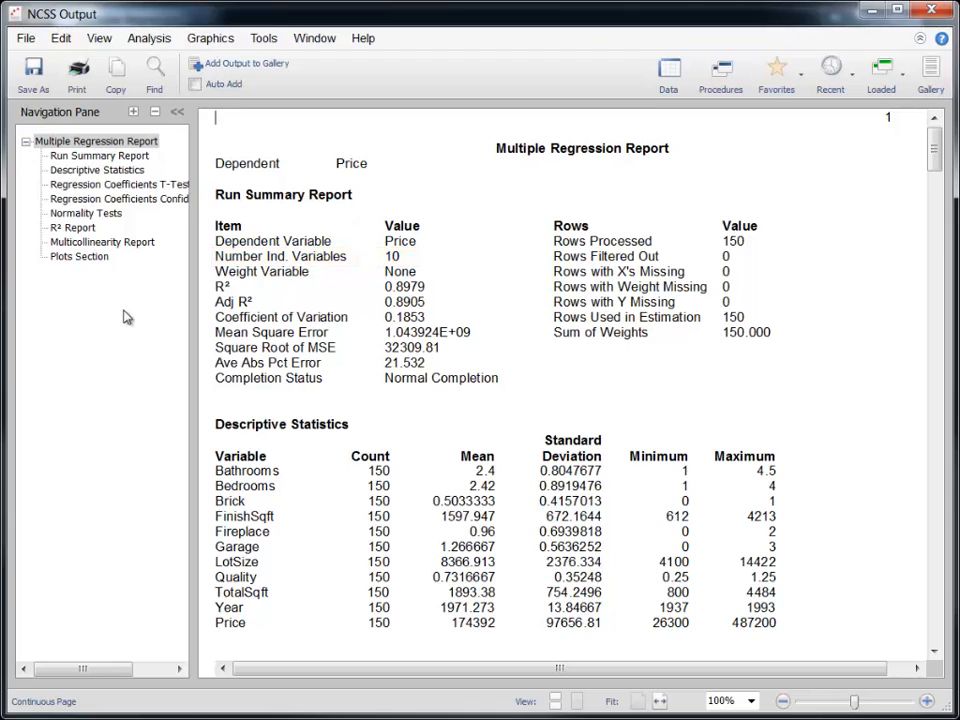
Step: Highlight the R² 0.8979 and adjusted R² 0.8905 values in the Run Summary
{"action": "left_click_drag", "start_coordinate": [556, 240], "coordinate": [760, 256]}
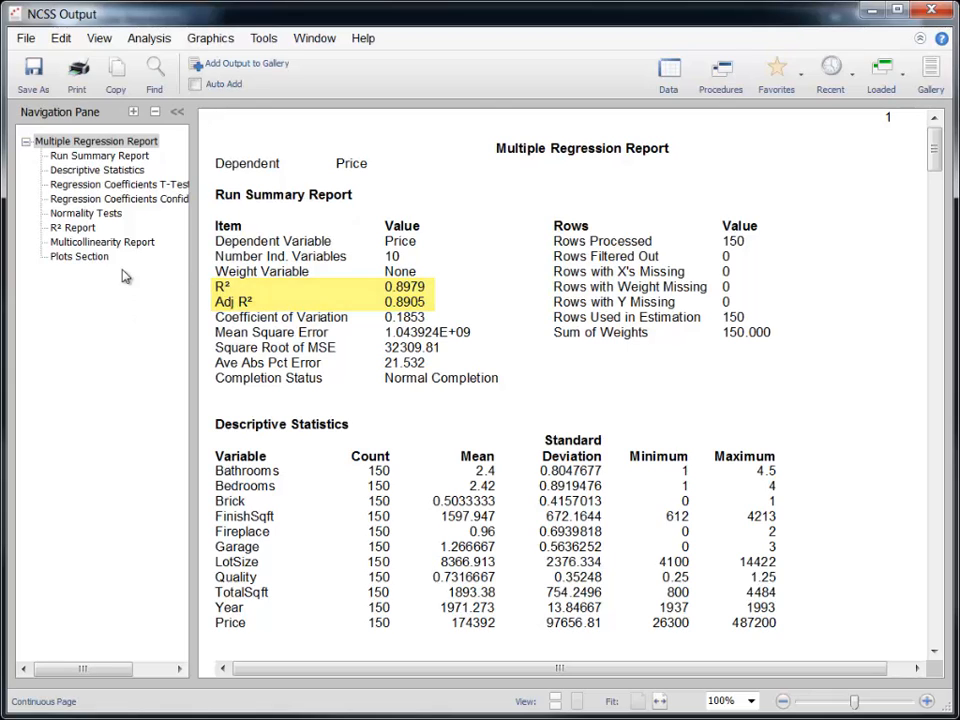
Step: Navigate to Descriptive Statistics, then to the Regression Coefficients T-Tests table
{"action": "left_click", "coordinate": [96, 168]}
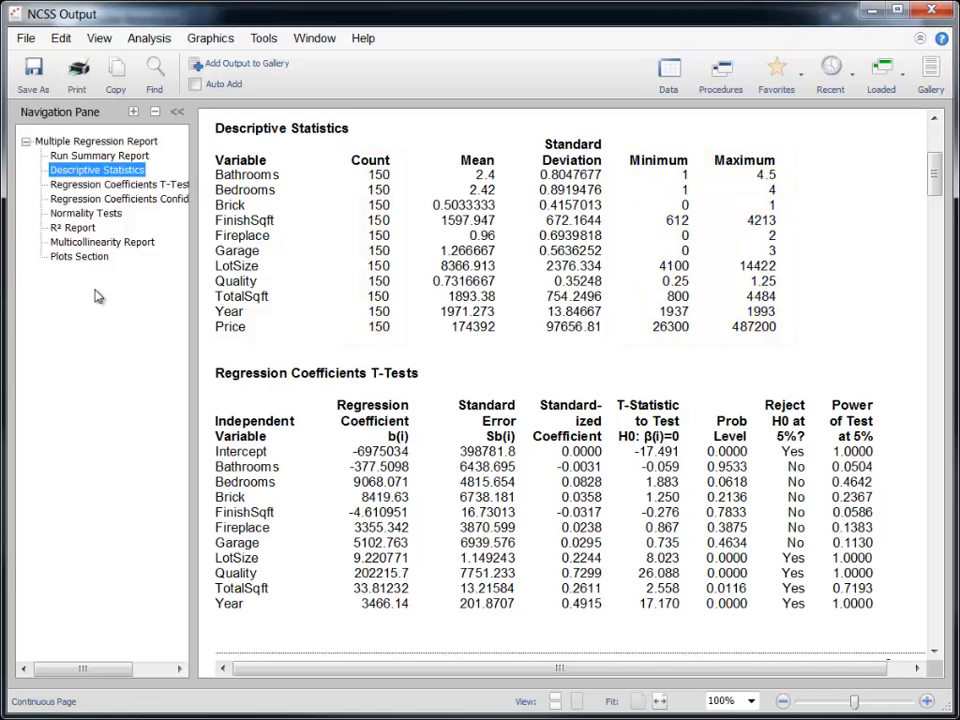
{"action": "mouse_move", "coordinate": [118, 184]}
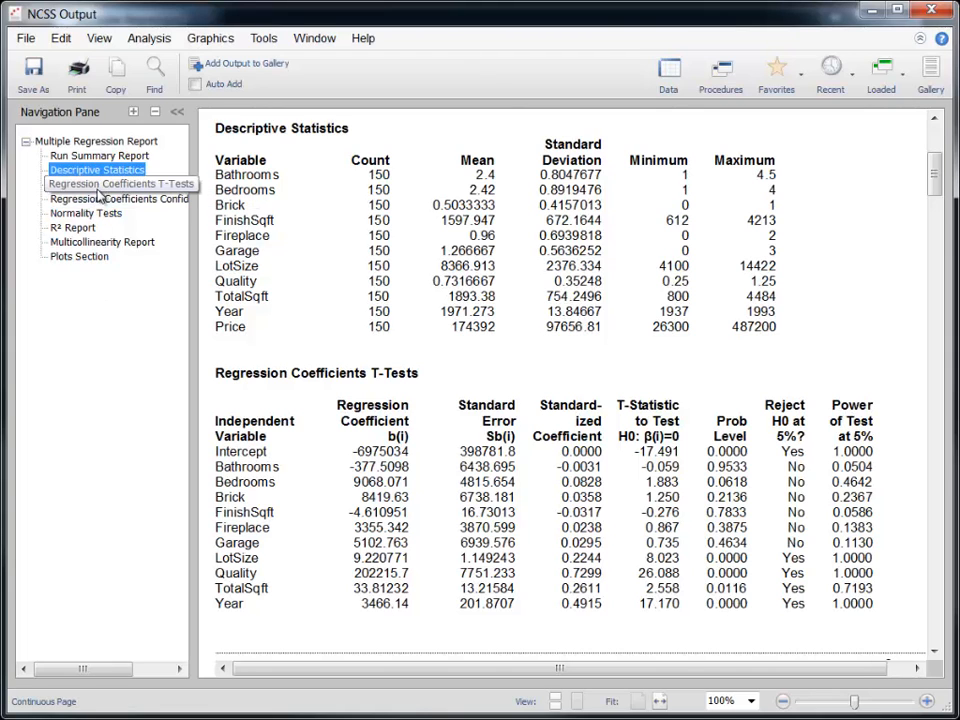
{"action": "left_click", "coordinate": [118, 184]}
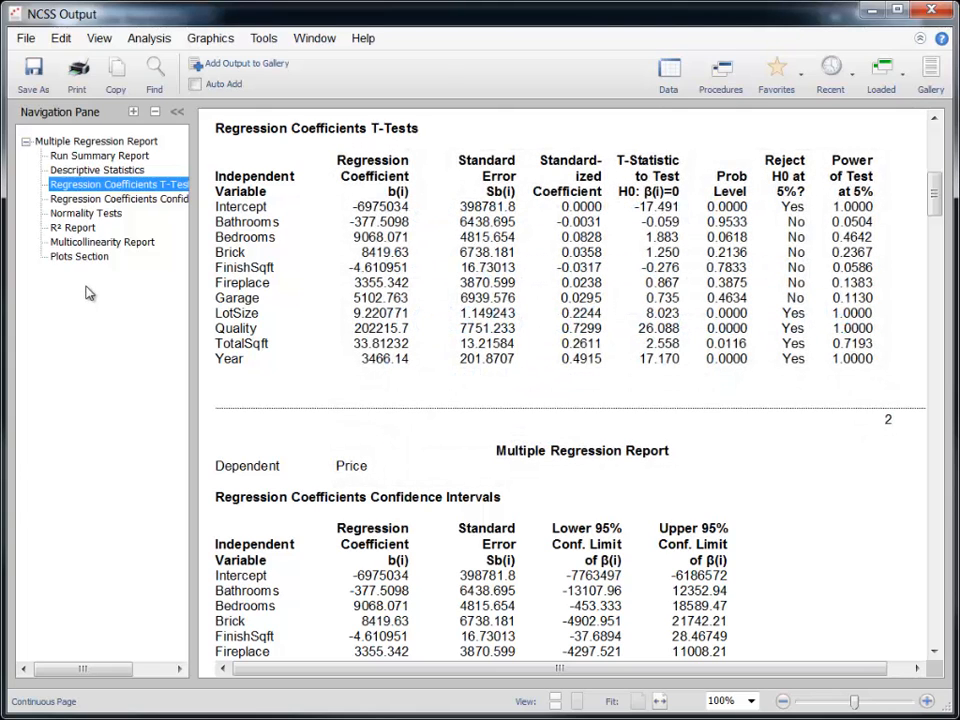
Step: Navigate to Normality Tests, then to the R² Report section
{"action": "left_click", "coordinate": [84, 212]}
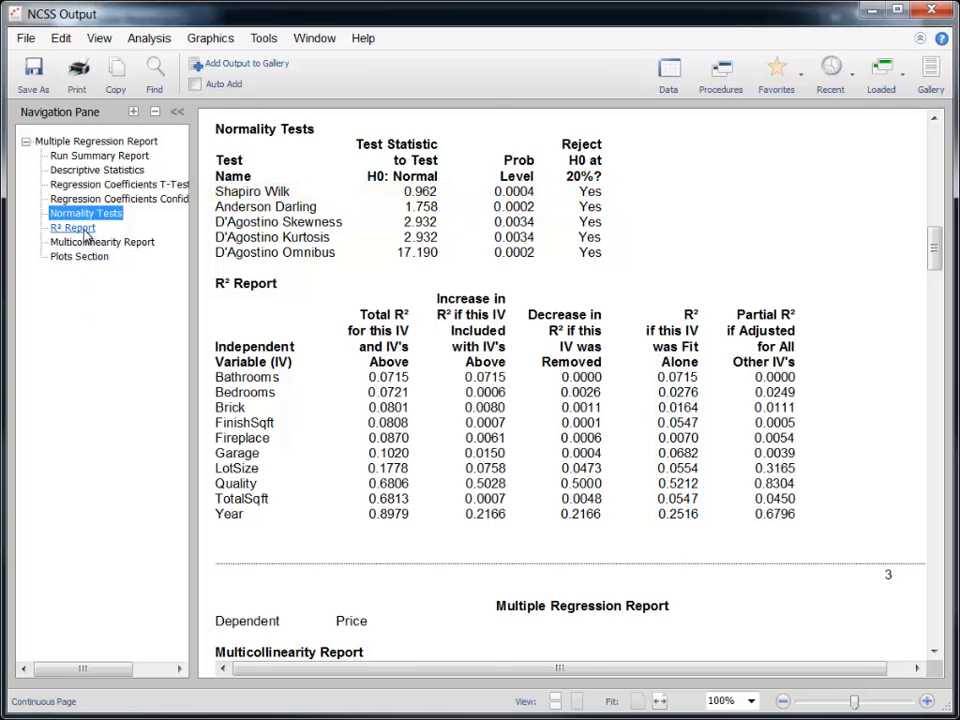
{"action": "left_click", "coordinate": [72, 228]}
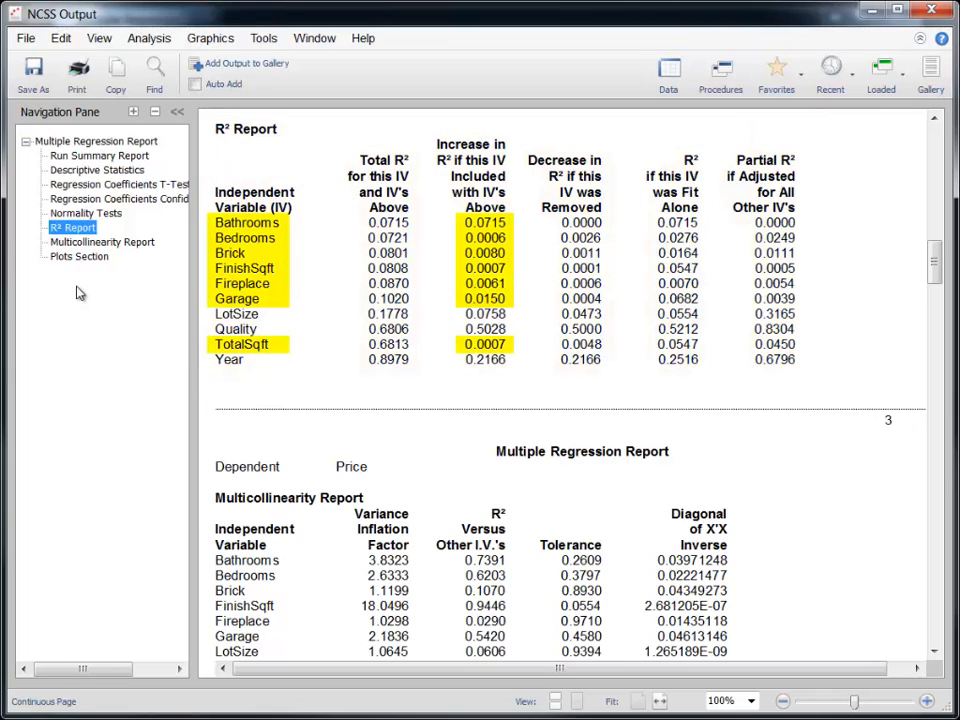
Step: Navigate to the Multicollinearity Report and highlight the high VIFs for FinishSqft and TotalSqft
{"action": "left_click", "coordinate": [100, 242]}
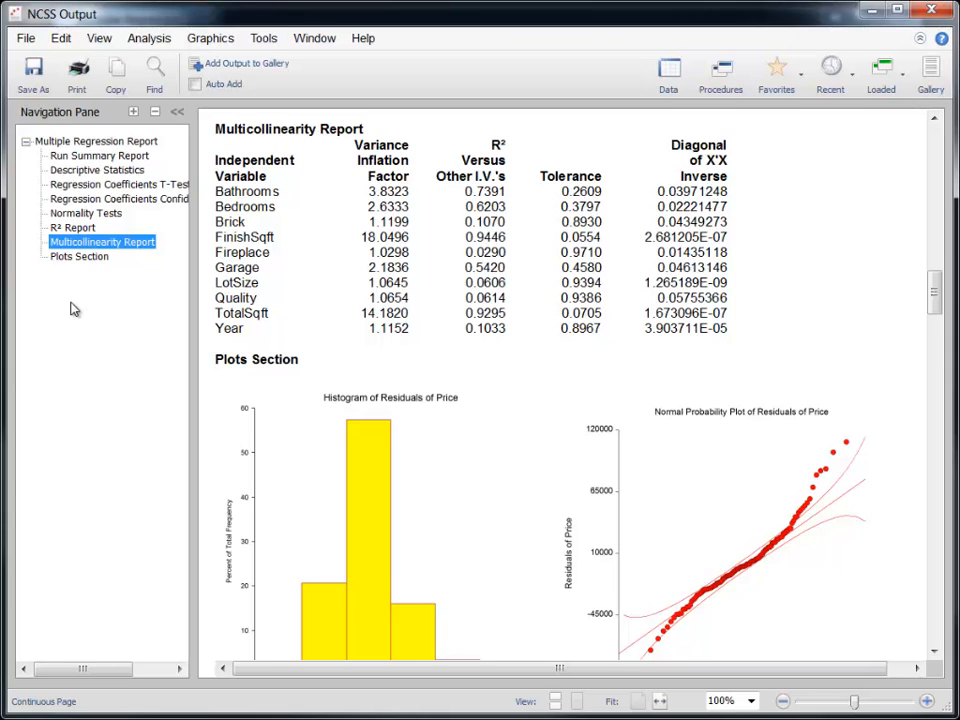
{"action": "left_click_drag", "start_coordinate": [216, 130], "coordinate": [740, 336]}
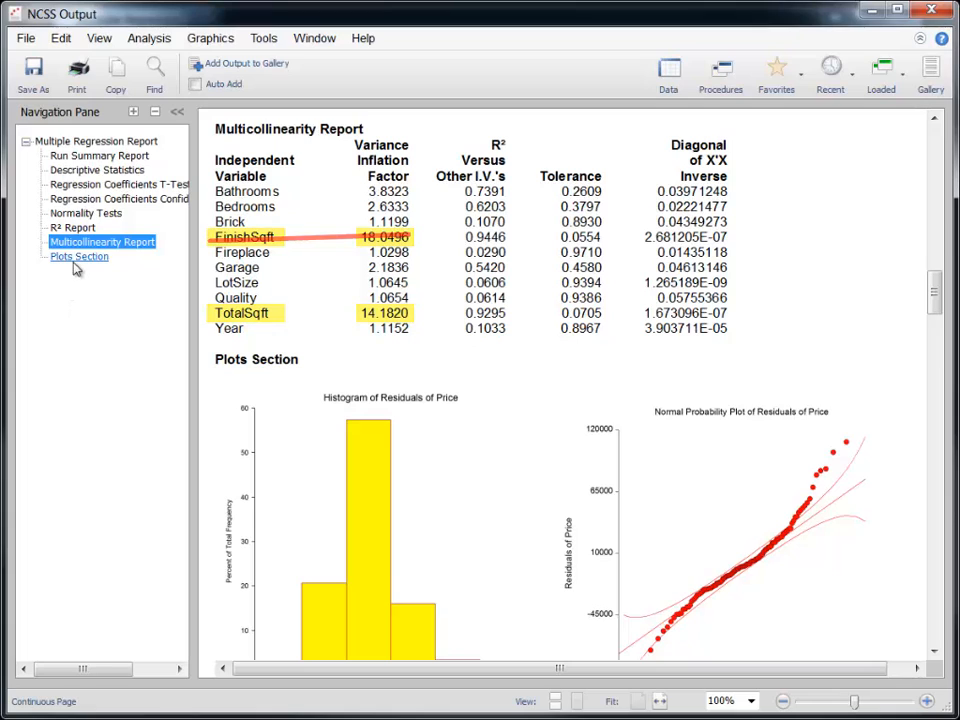
Step: Navigate to the Plots Section showing the residual histogram and normal probability plot
{"action": "left_click", "coordinate": [80, 256]}
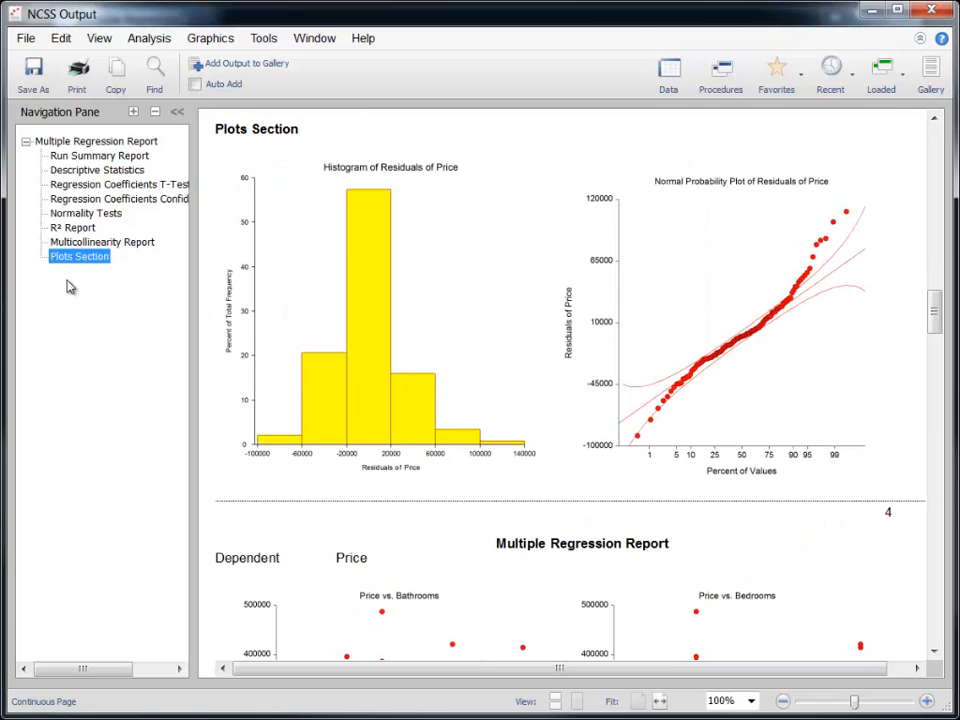
{"action": "mouse_move", "coordinate": [68, 300]}
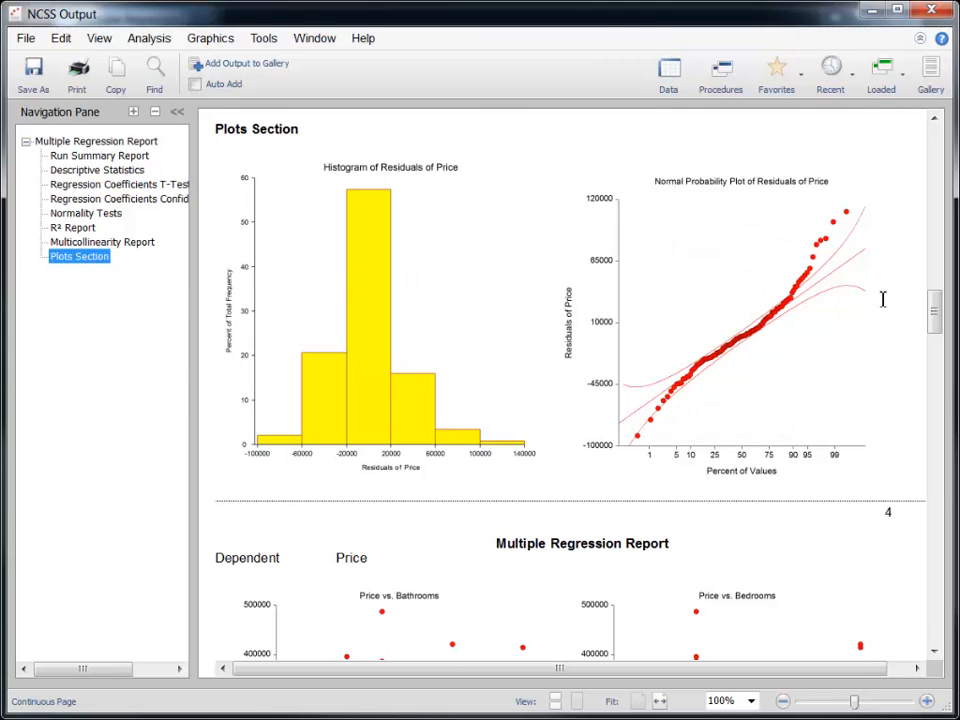
Step: Scroll through the Price-vs-predictor scatter plots and residual plots down to TotalSqft and Year
{"action": "scroll", "scroll_direction": "down", "scroll_amount": 3}
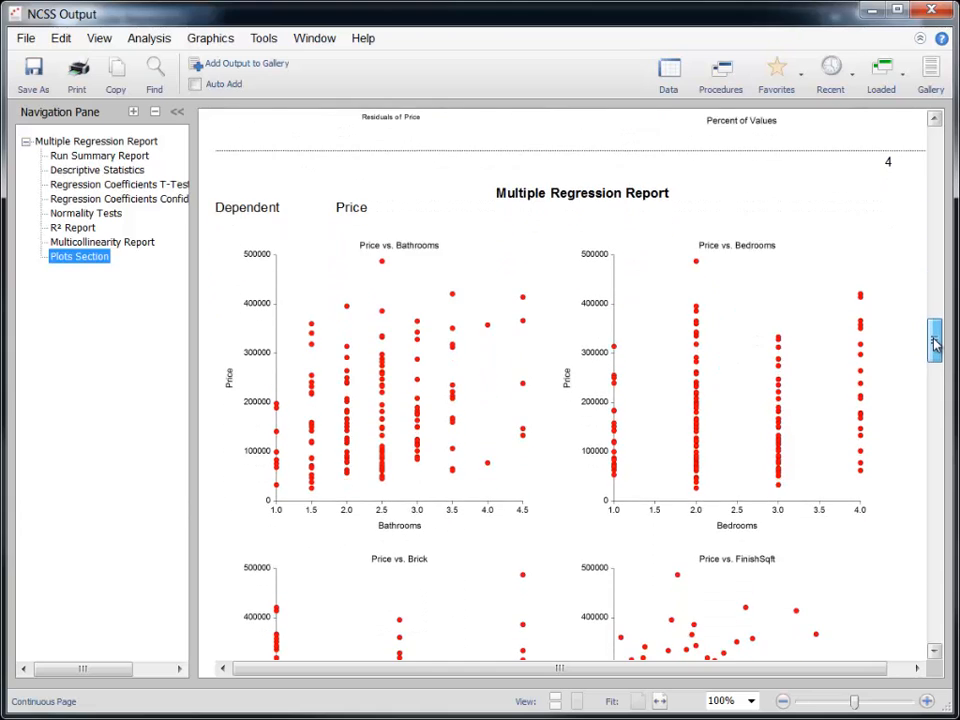
{"action": "scroll", "scroll_direction": "down", "scroll_amount": 3}
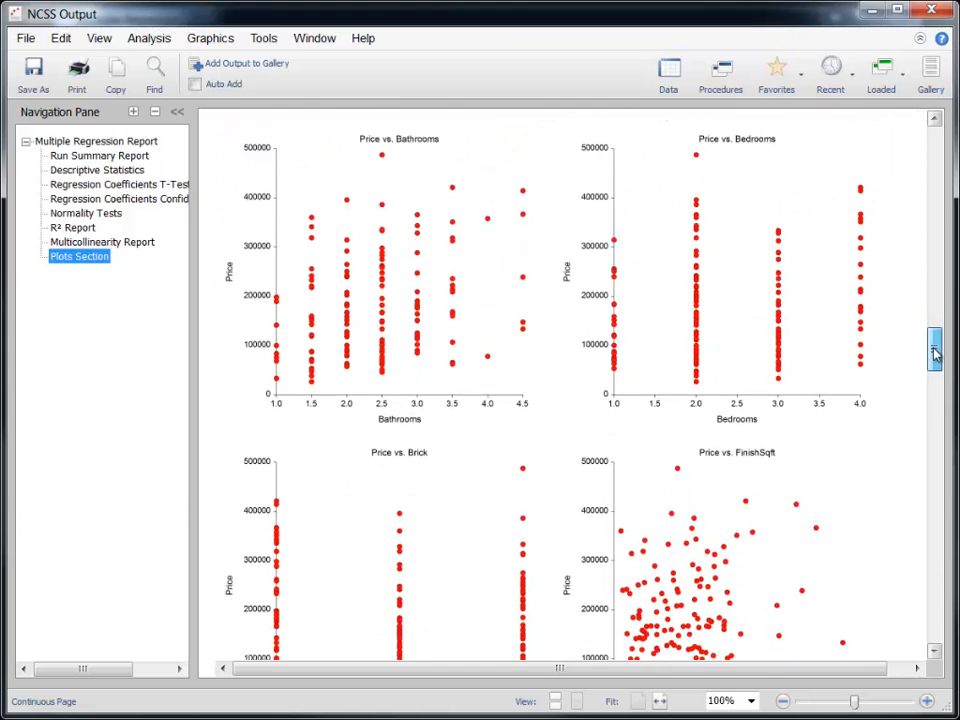
{"action": "scroll", "scroll_direction": "down", "scroll_amount": 3}
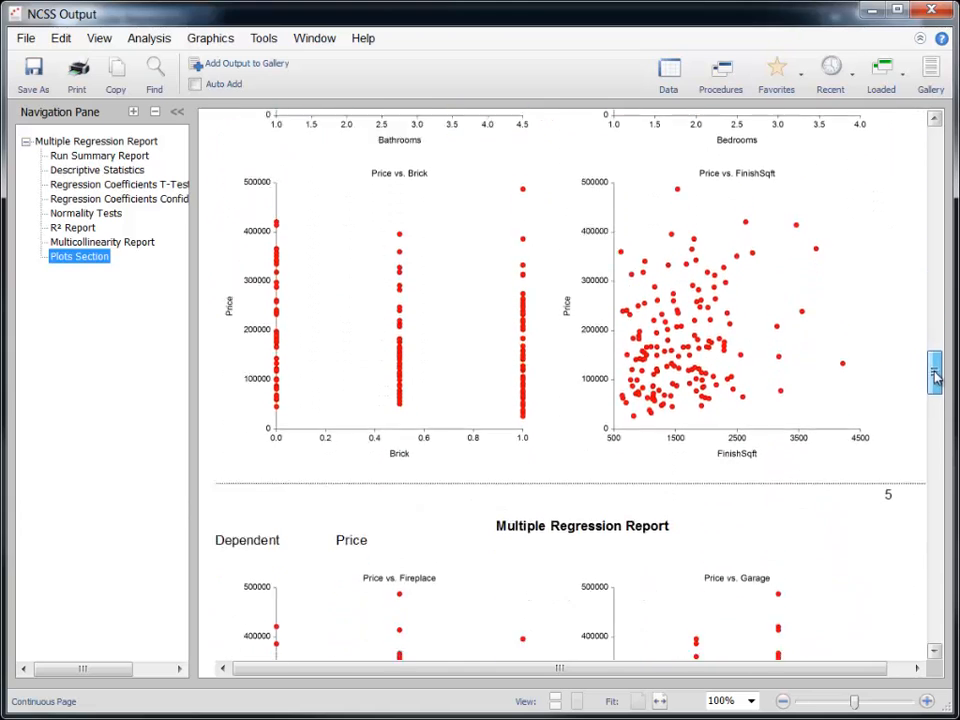
{"action": "scroll", "scroll_direction": "down", "scroll_amount": 3}
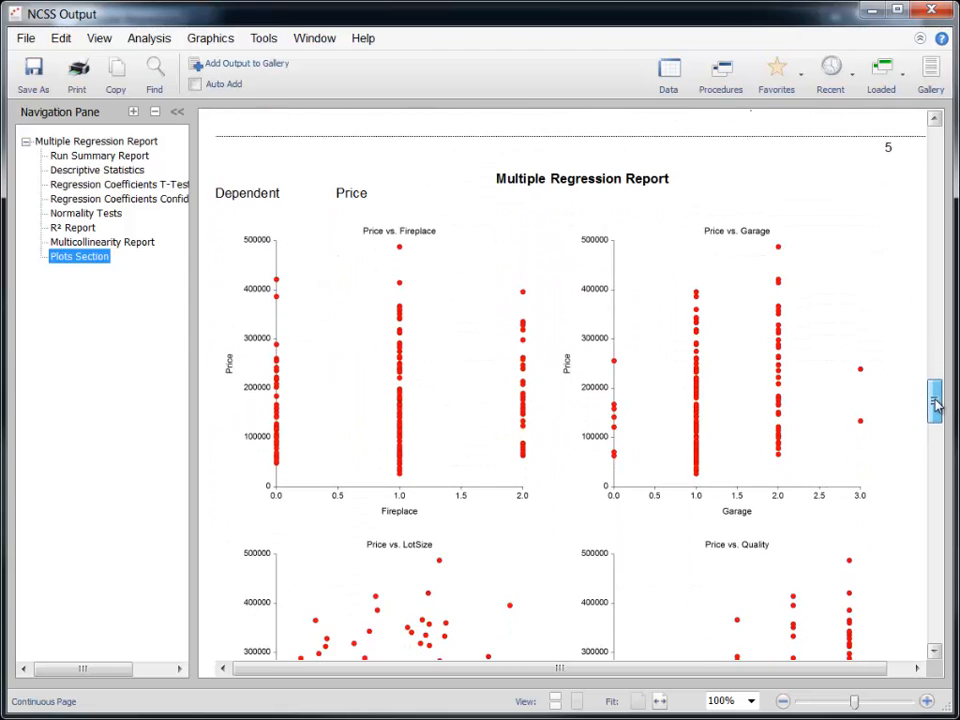
{"action": "scroll", "scroll_direction": "down", "scroll_amount": 3}
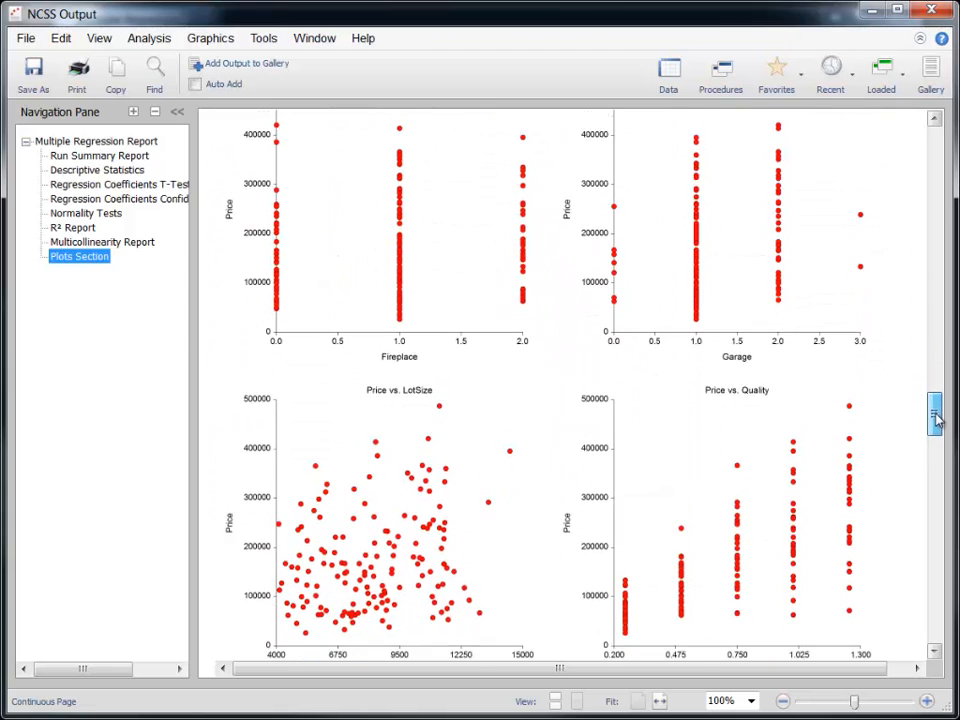
{"action": "scroll", "scroll_direction": "down", "scroll_amount": 3}
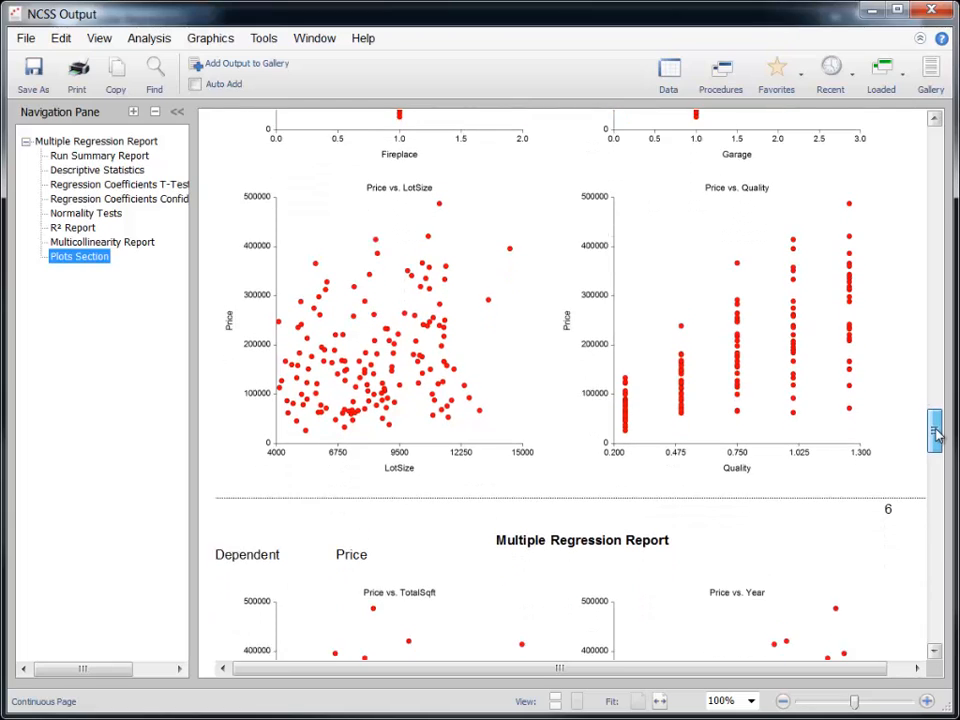
{"action": "scroll", "scroll_direction": "down", "scroll_amount": 3}
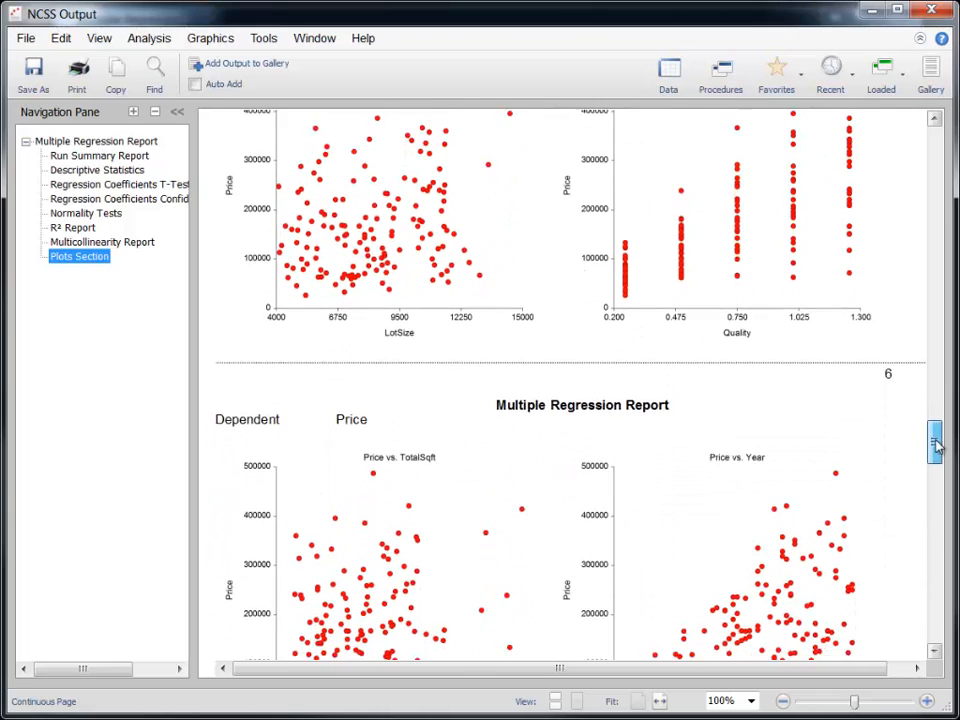
{"action": "scroll", "scroll_direction": "down", "scroll_amount": 3}
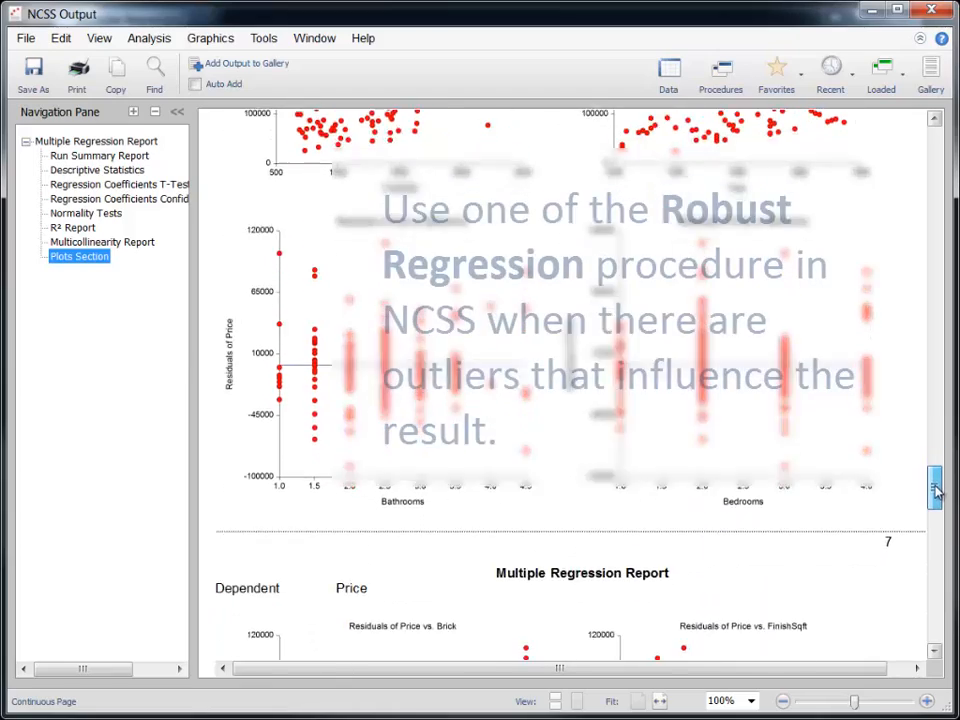
{"action": "scroll", "scroll_direction": "down", "scroll_amount": 3}
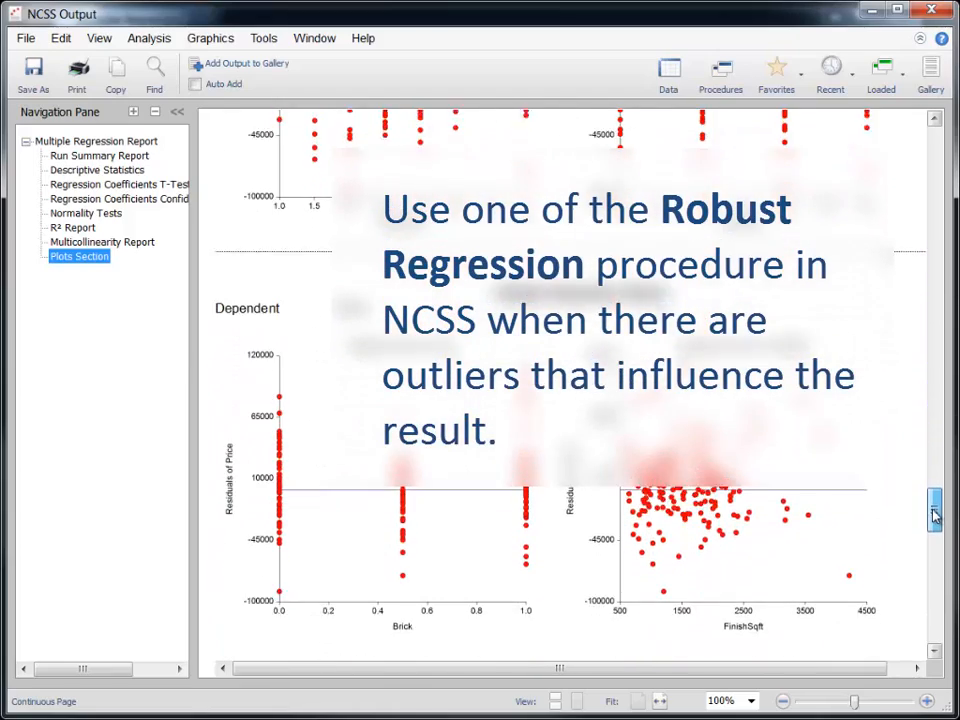
{"action": "scroll", "scroll_direction": "down", "scroll_amount": 3}
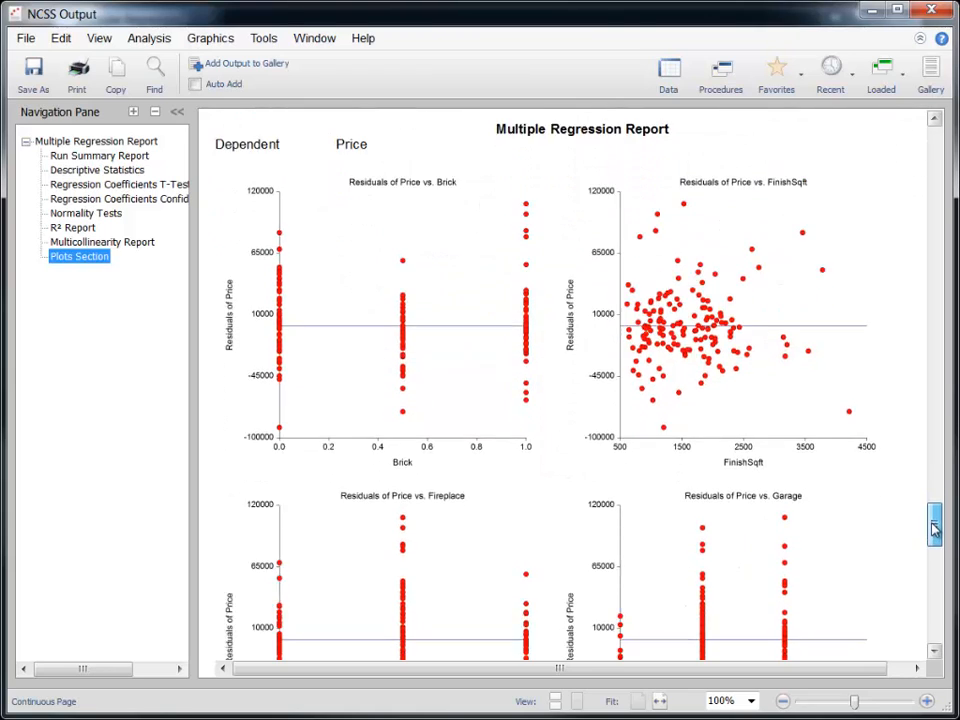
{"action": "scroll", "scroll_direction": "down", "scroll_amount": 3}
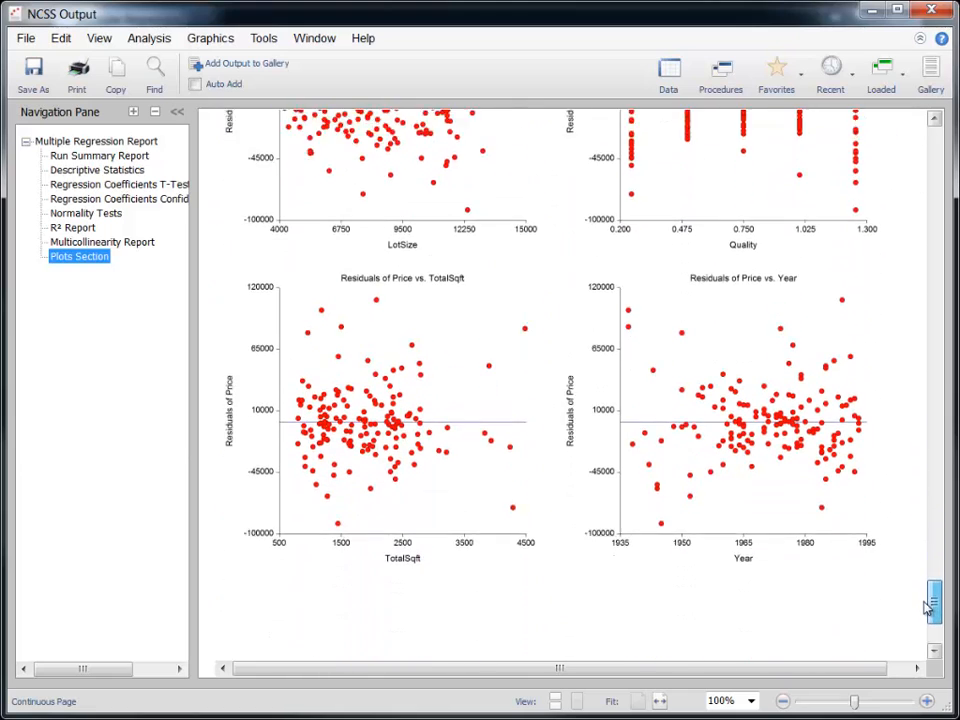
{"action": "scroll", "scroll_direction": "down", "scroll_amount": 3}
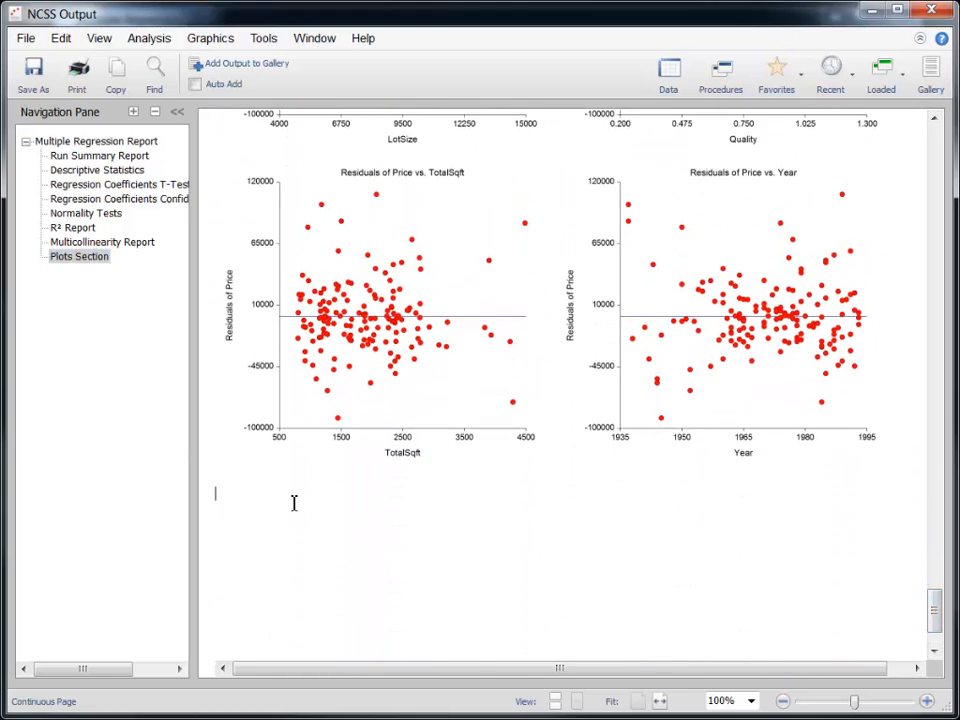
Step: Add the note 'Normality is Questionable!!!' below the last plot and send the report to the Output Gallery
{"action": "type", "text": "Normality is Que"}
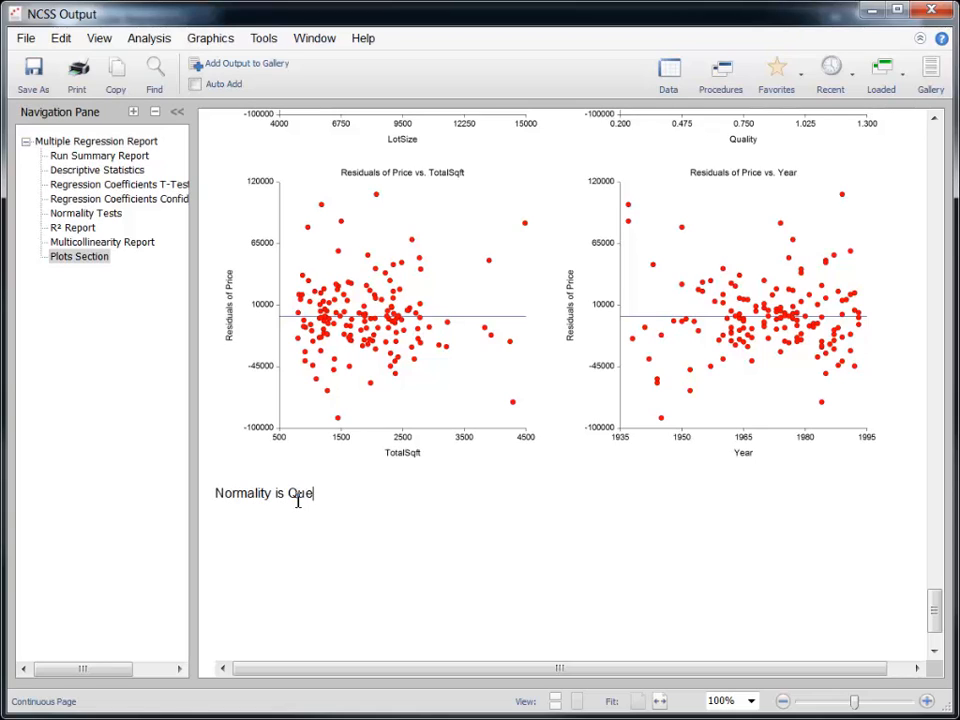
{"action": "type", "text": "stionable"}
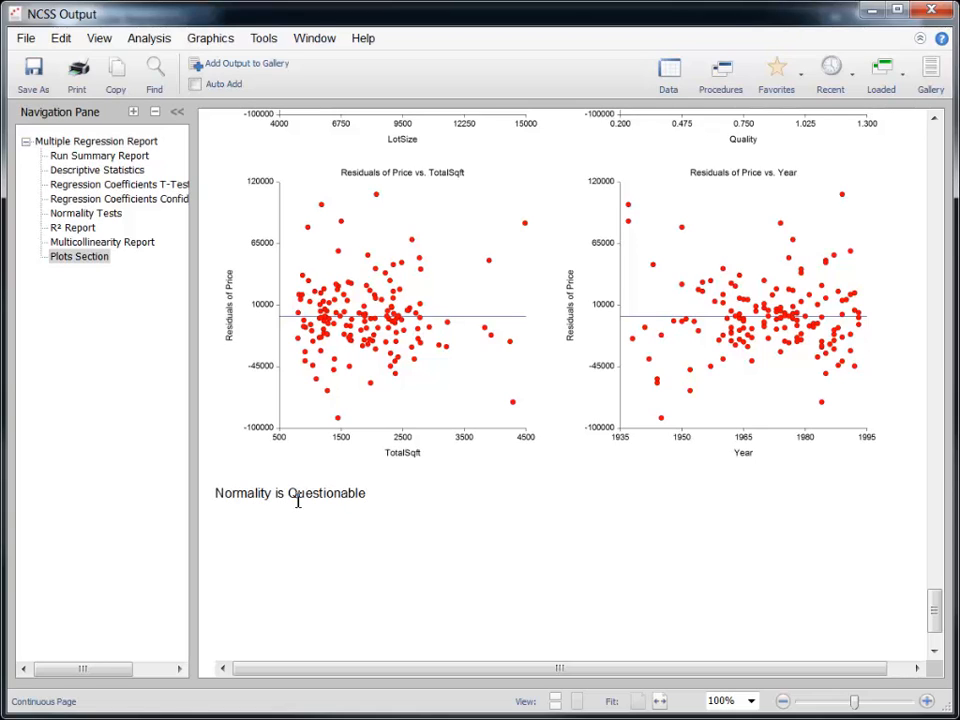
{"action": "type", "text": "!!!"}
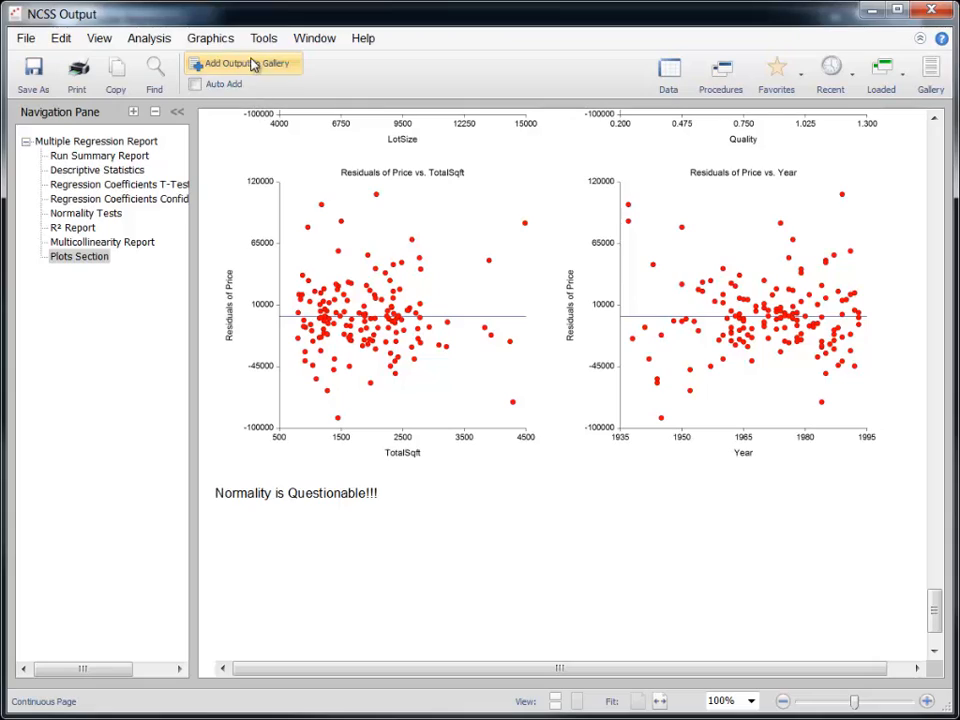
{"action": "left_click", "coordinate": [928, 72]}
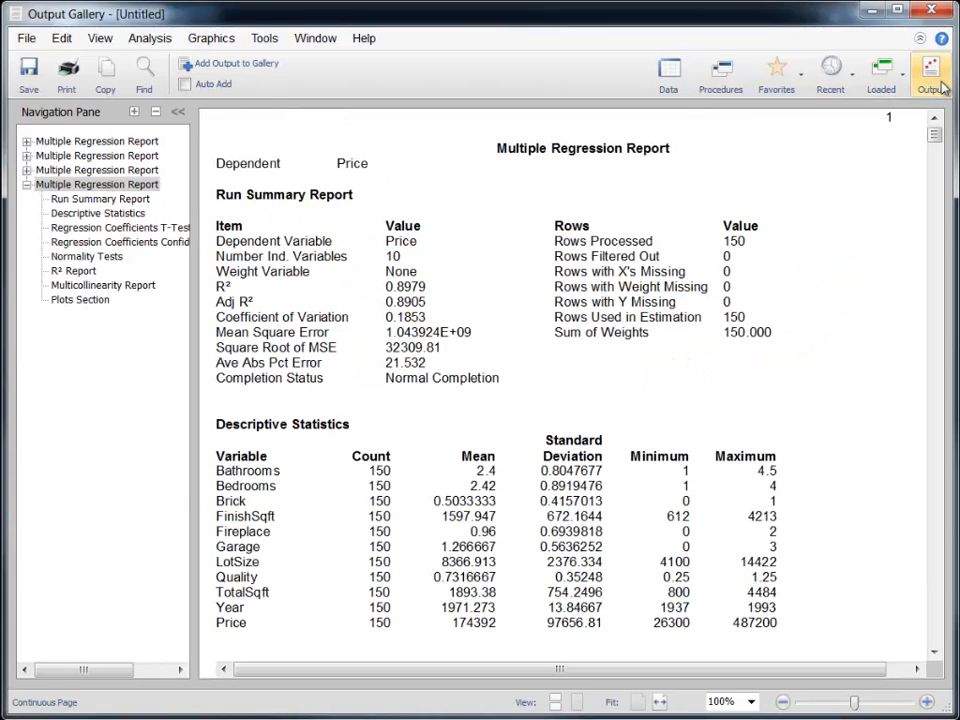